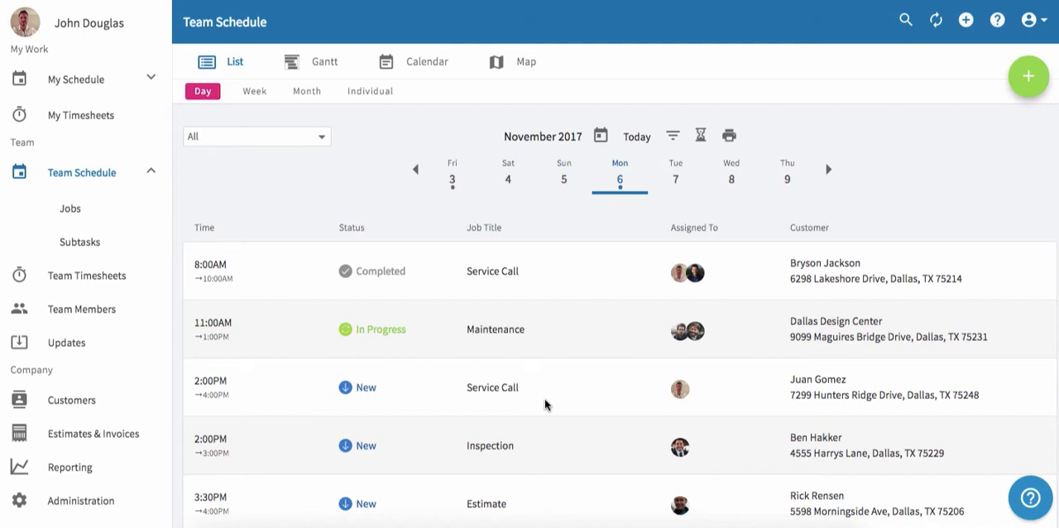
mouse_move(933, 131)
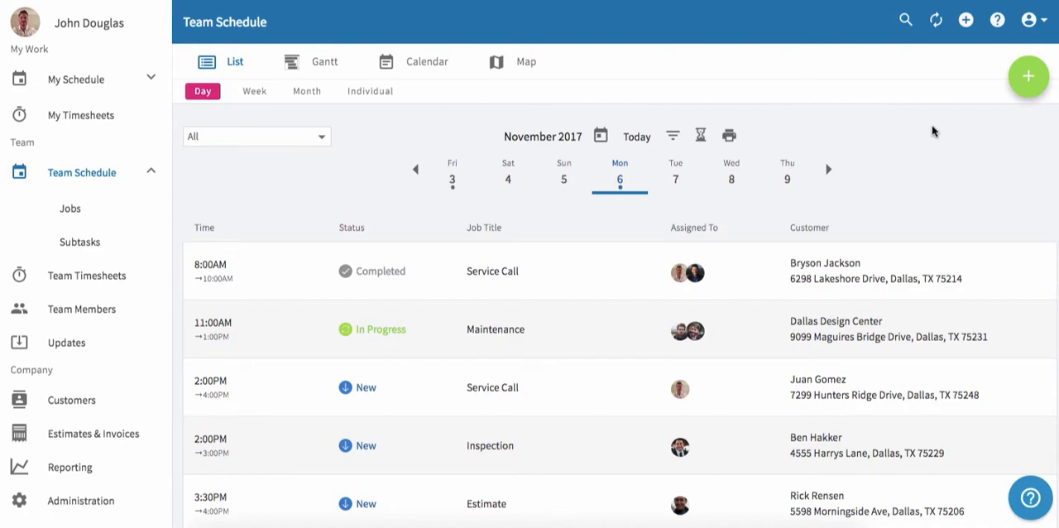
Step: Start a new job and bring up its list of existing customers
left_click(1029, 76)
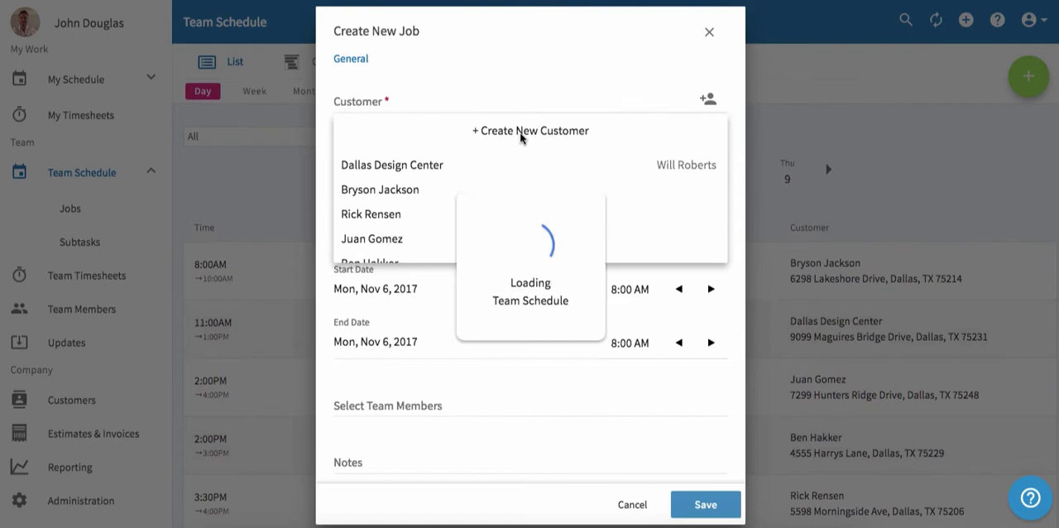
Step: Begin a brand-new customer for the job, keeping Account Type Individual
left_click(530, 130)
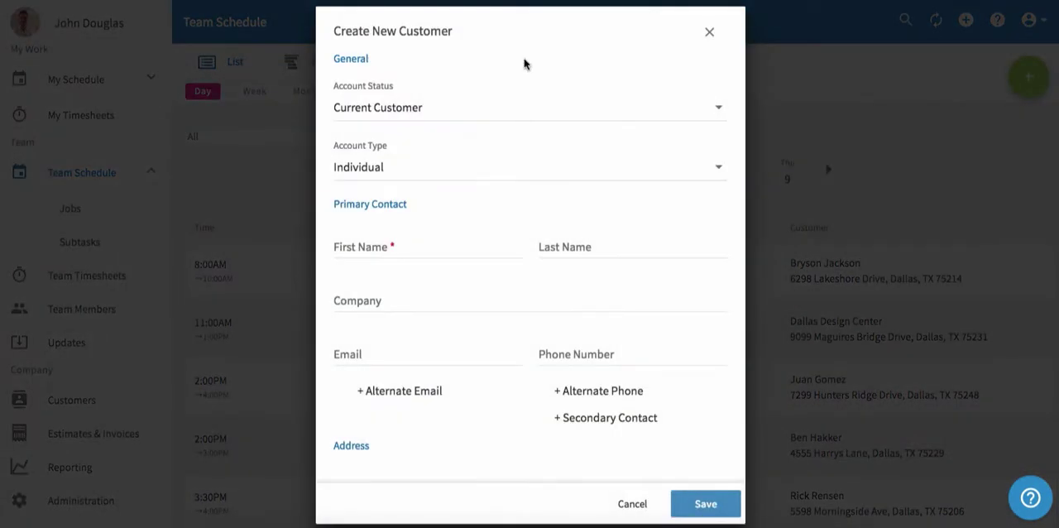
mouse_move(394, 102)
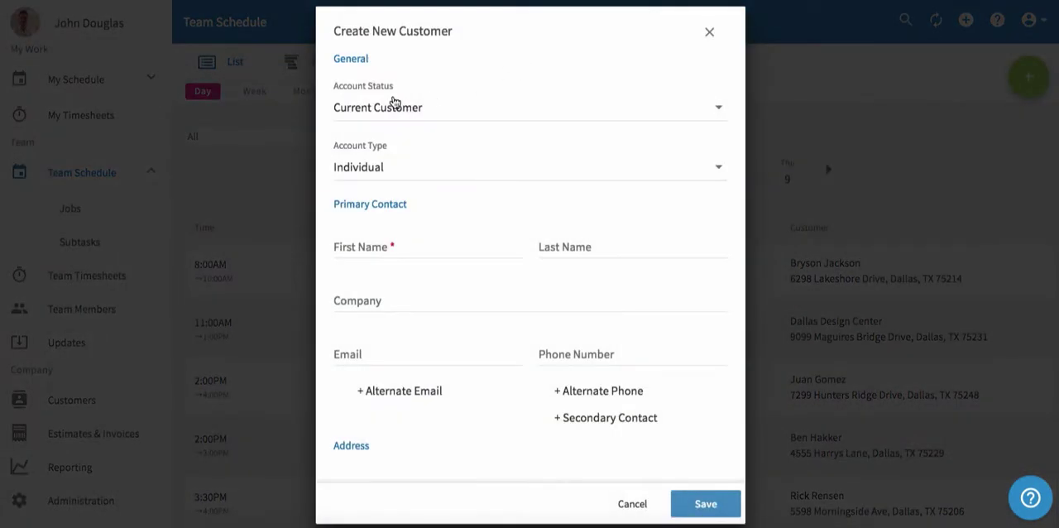
mouse_move(399, 122)
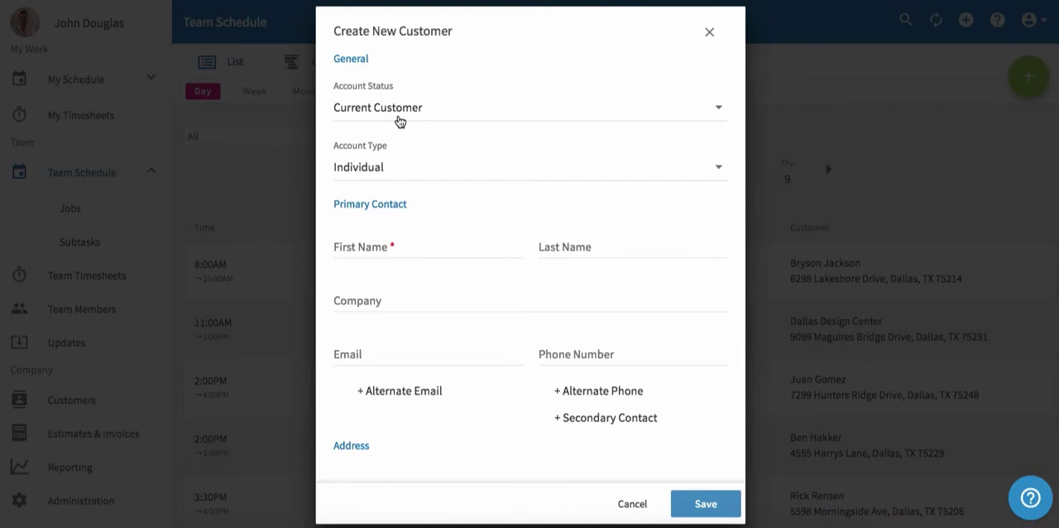
left_click(530, 167)
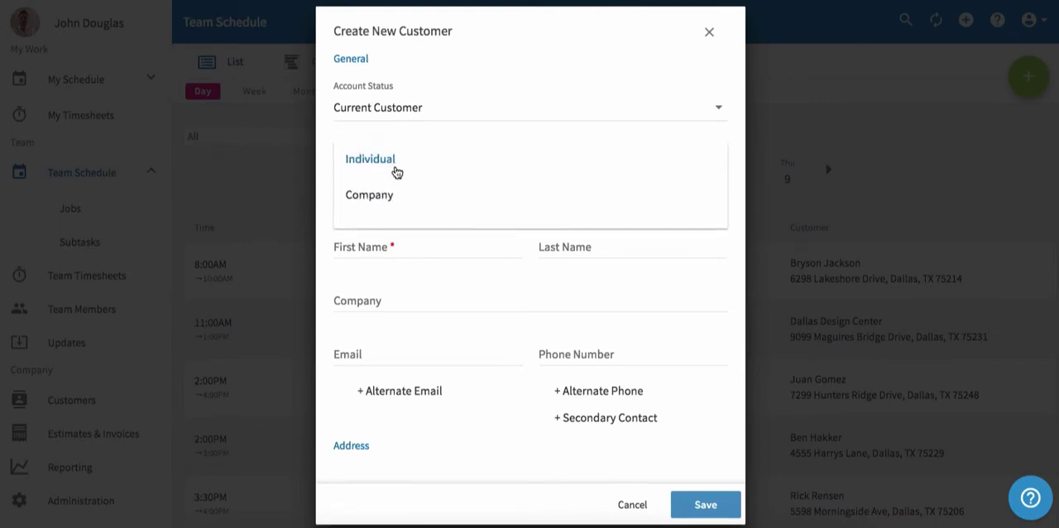
left_click(370, 158)
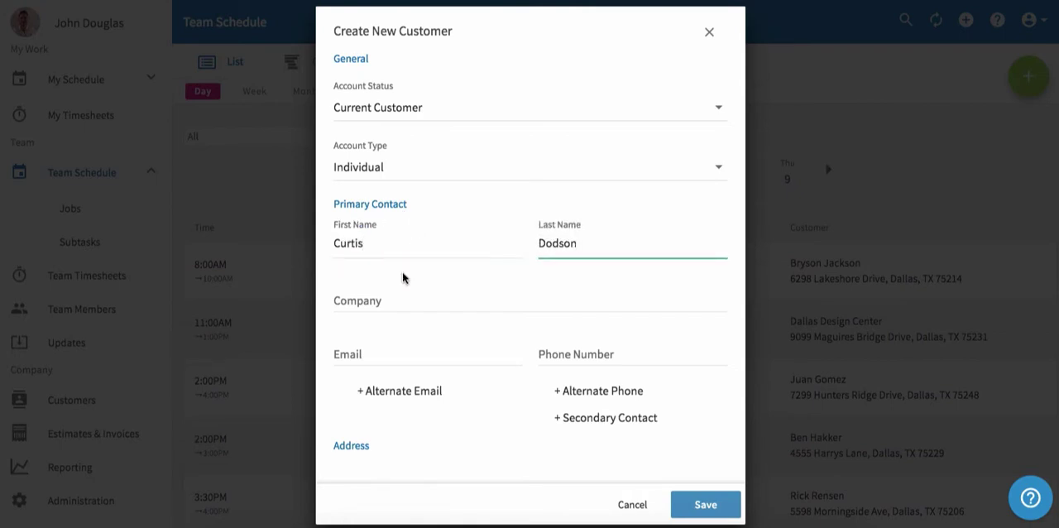
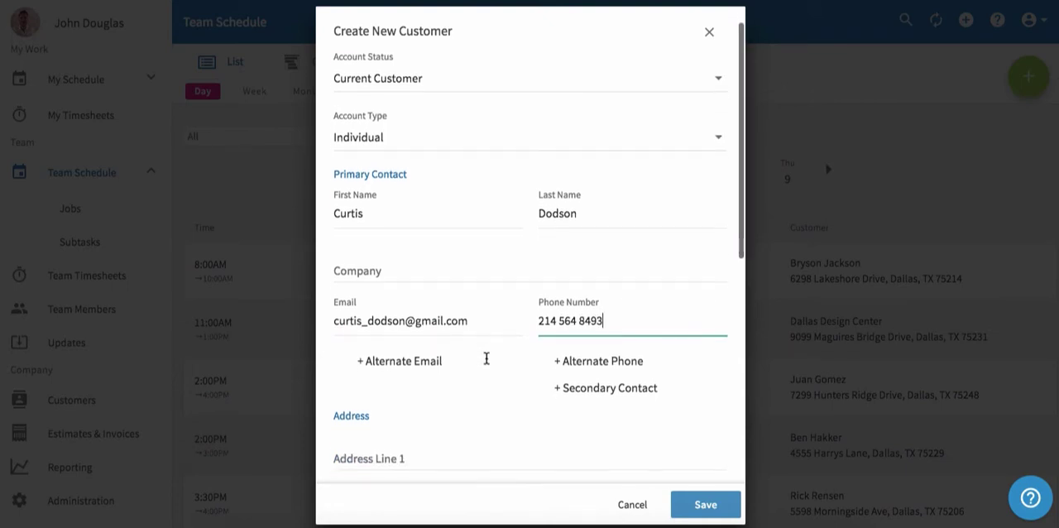
scroll("down", 3)
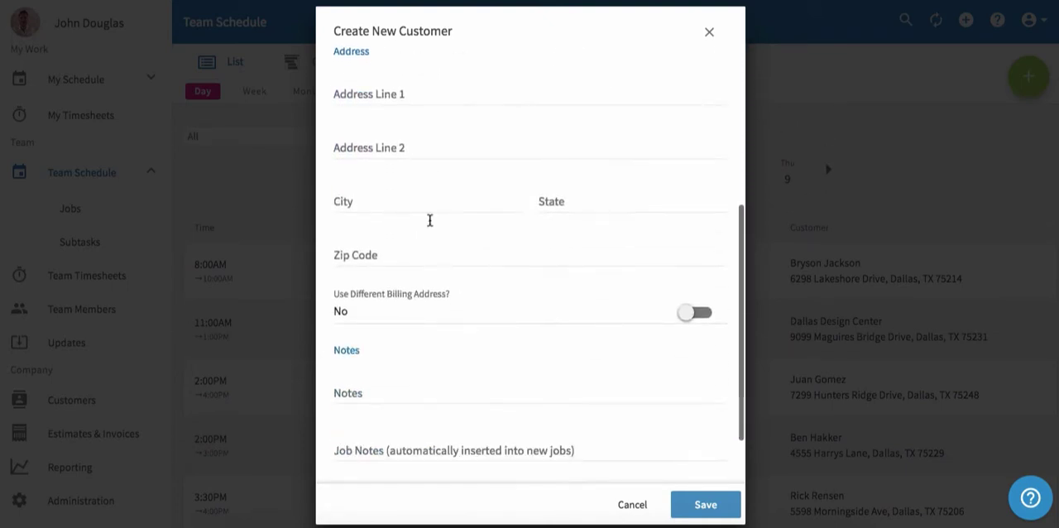
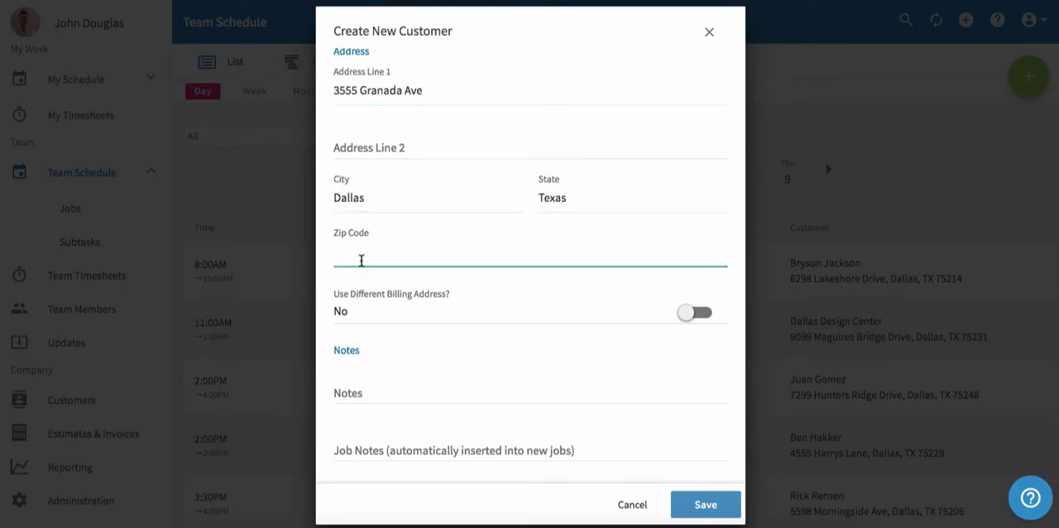
type("75205")
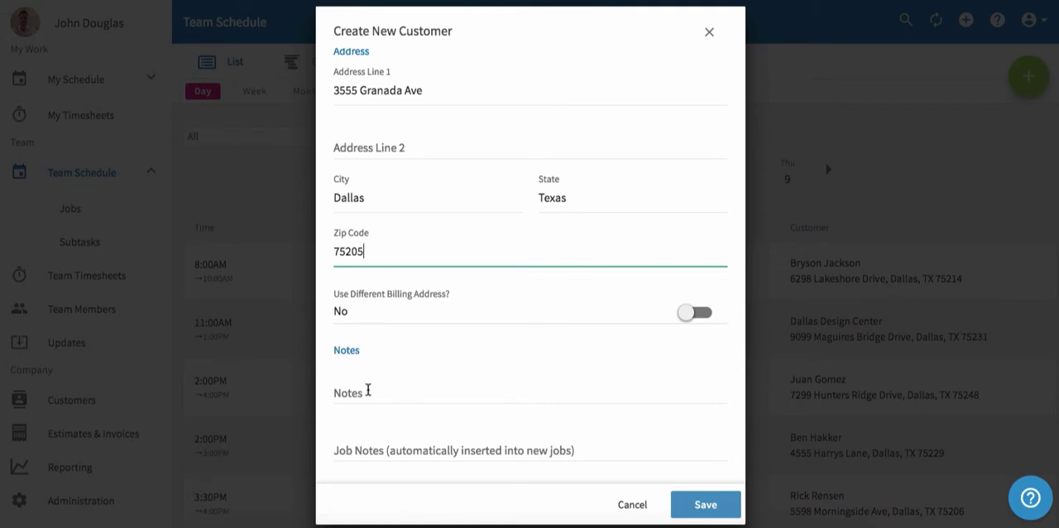
scroll("down", 3)
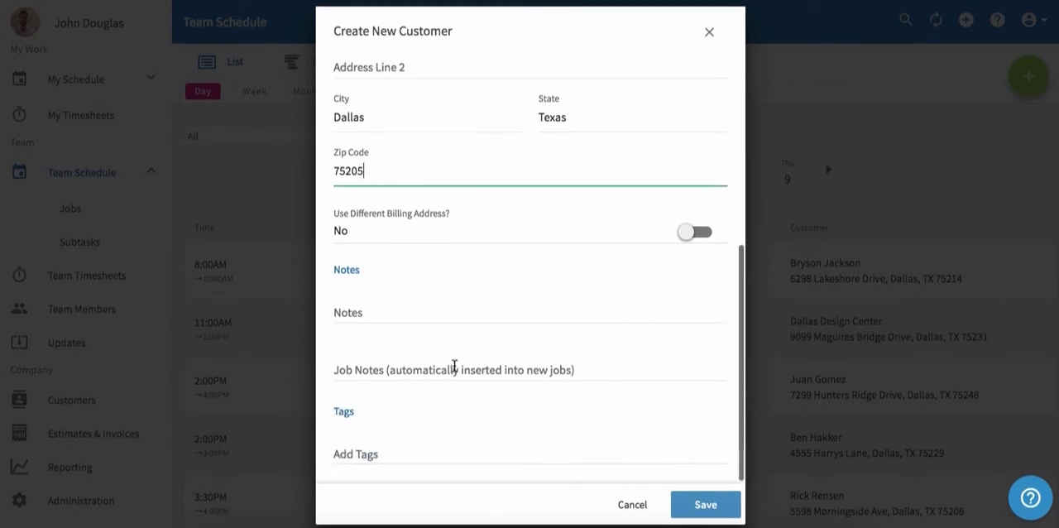
mouse_move(407, 363)
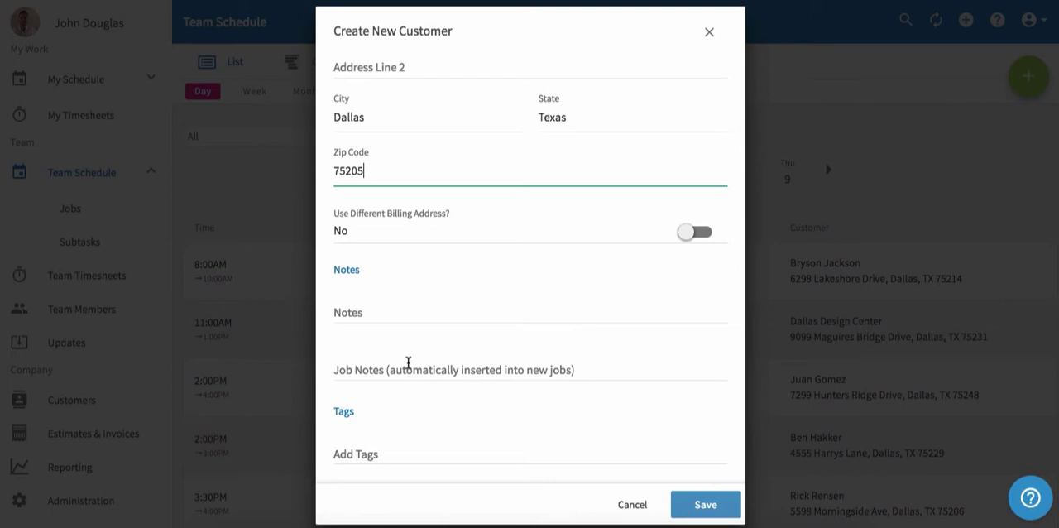
mouse_move(395, 453)
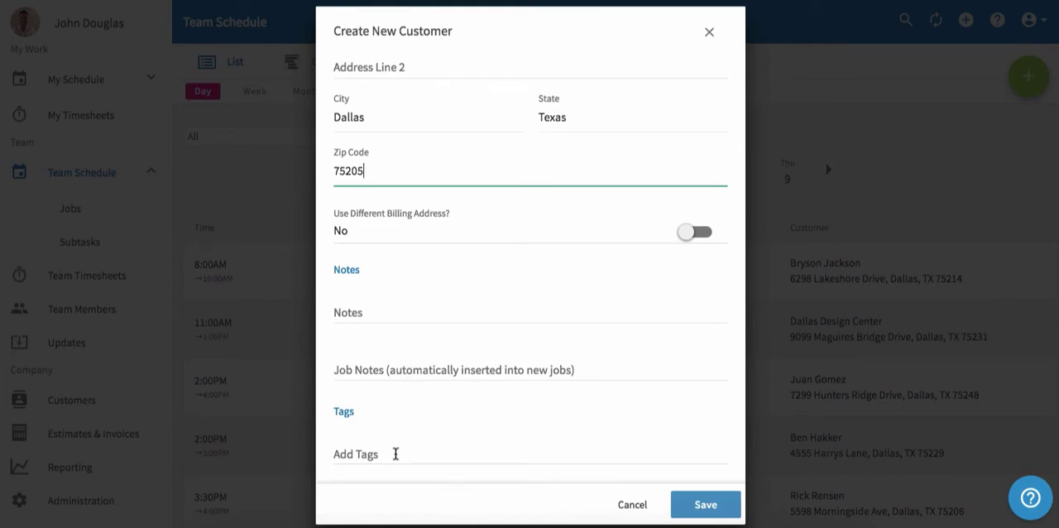
mouse_move(639, 451)
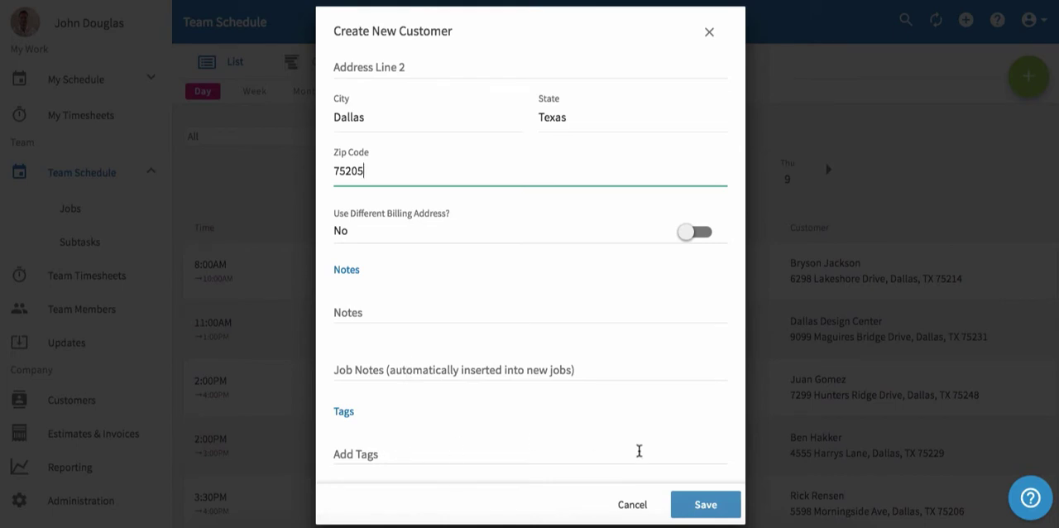
Step: Save the customer, title the job 'Service Call' and start it at 4:00 PM
left_click(705, 504)
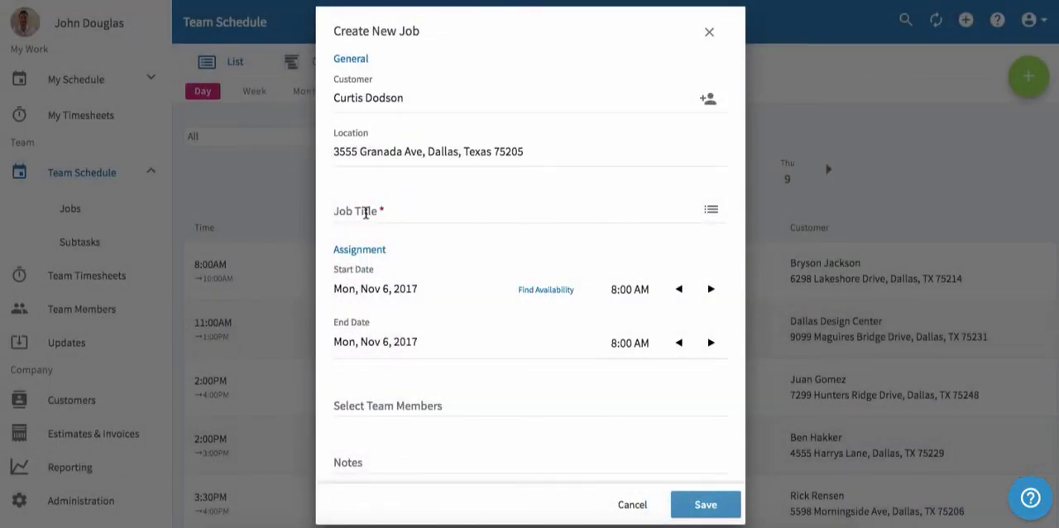
type("Service")
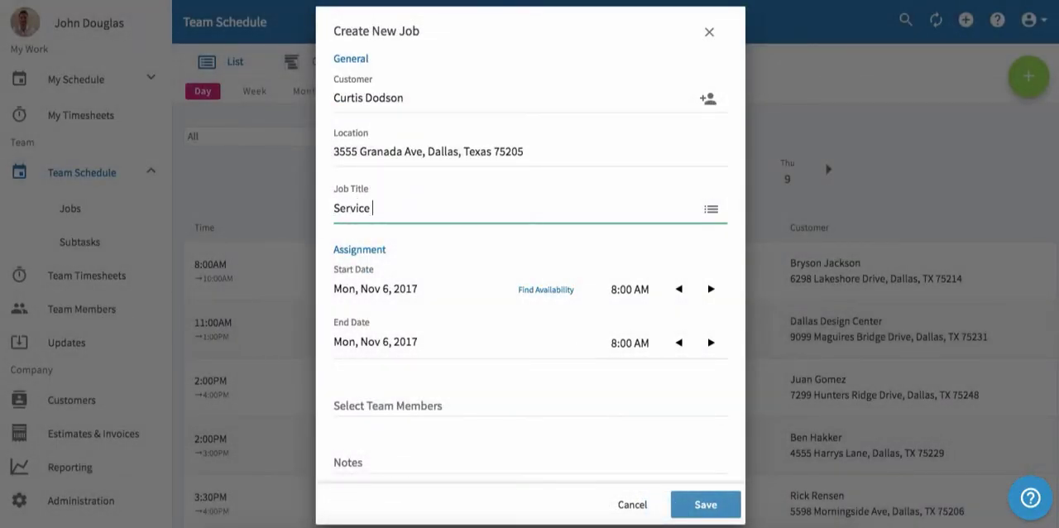
type("Call")
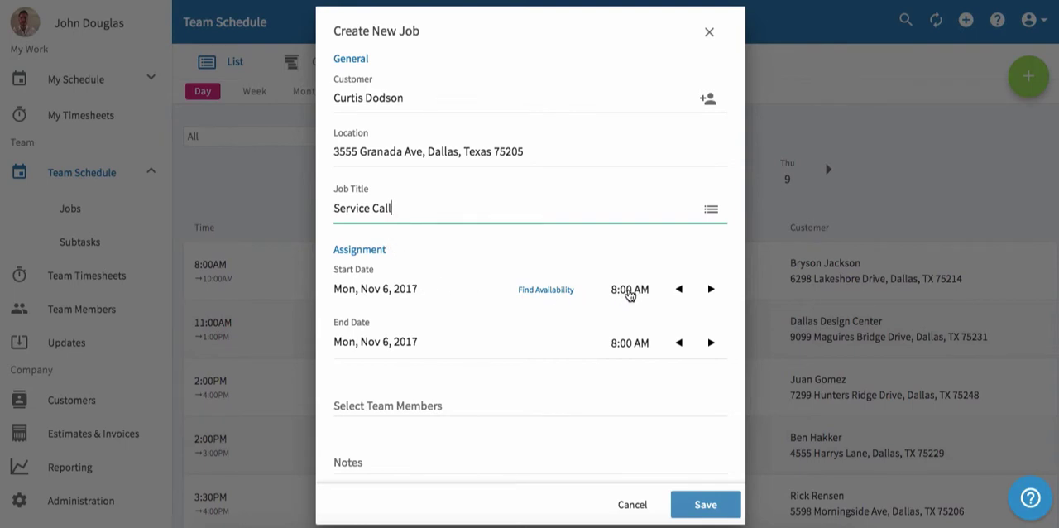
left_click(629, 289)
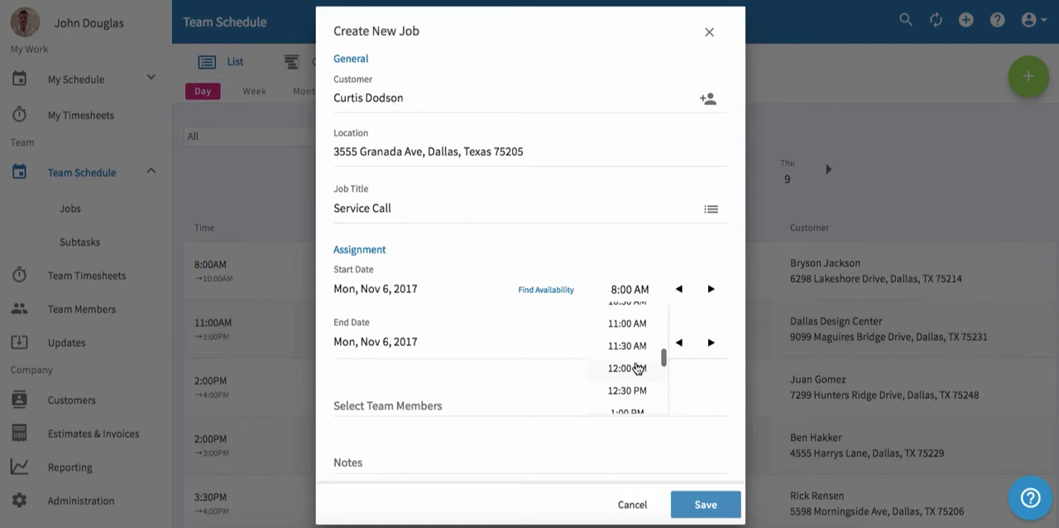
left_click(629, 369)
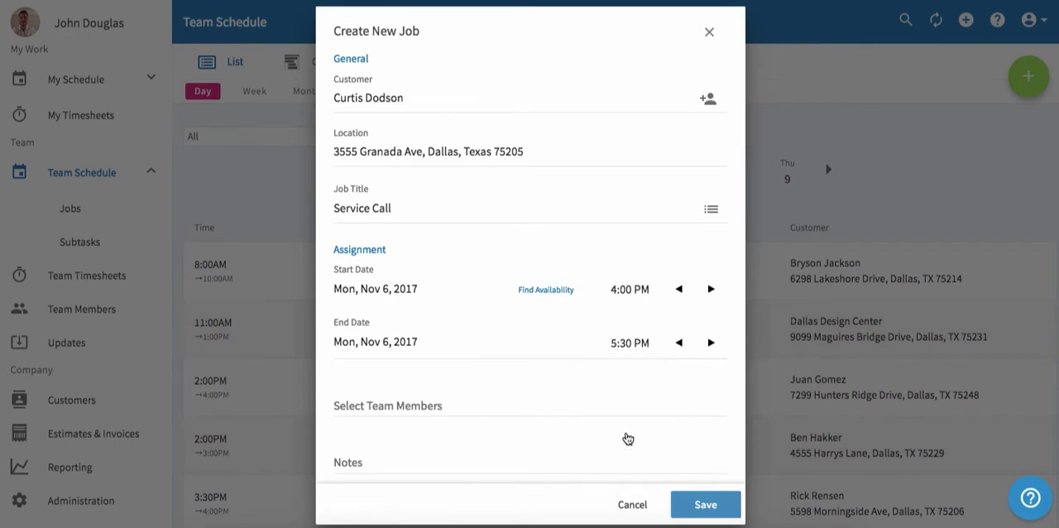
mouse_move(536, 377)
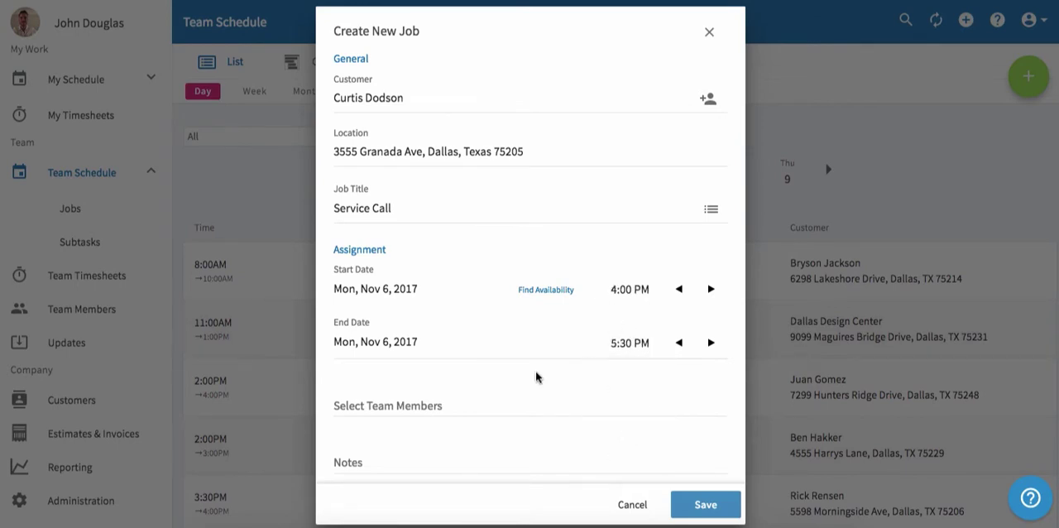
Step: Assign two Team A members to the job and save it as job #1020
left_click(387, 405)
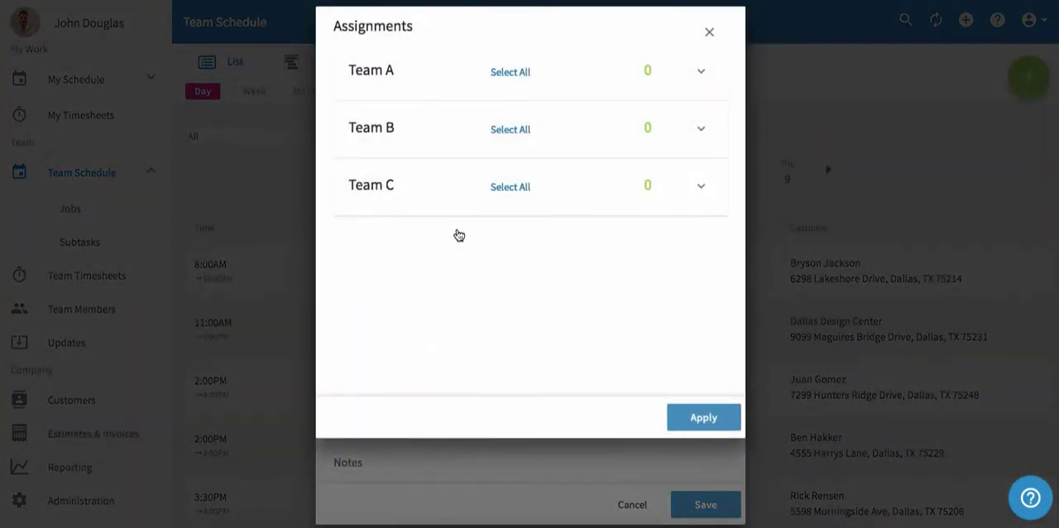
left_click(700, 71)
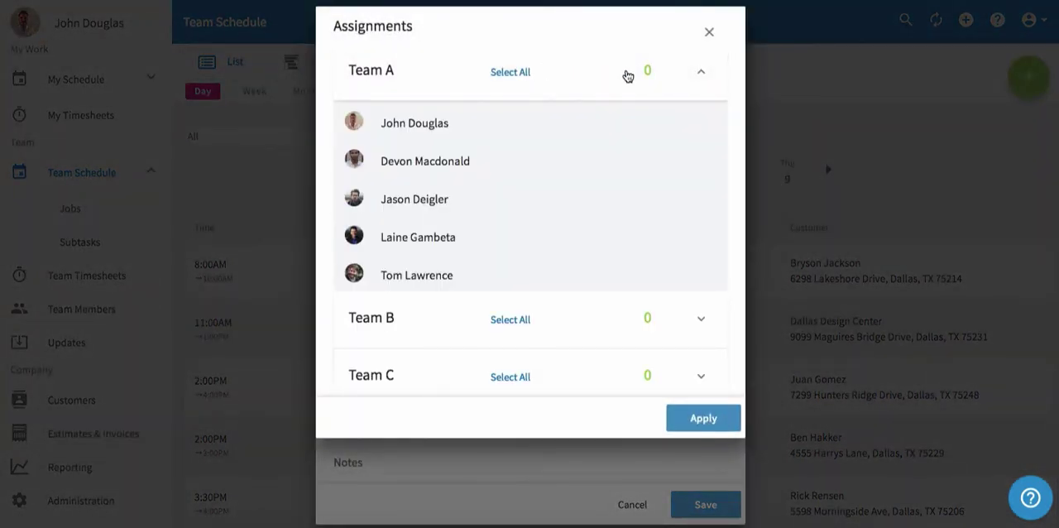
left_click(425, 160)
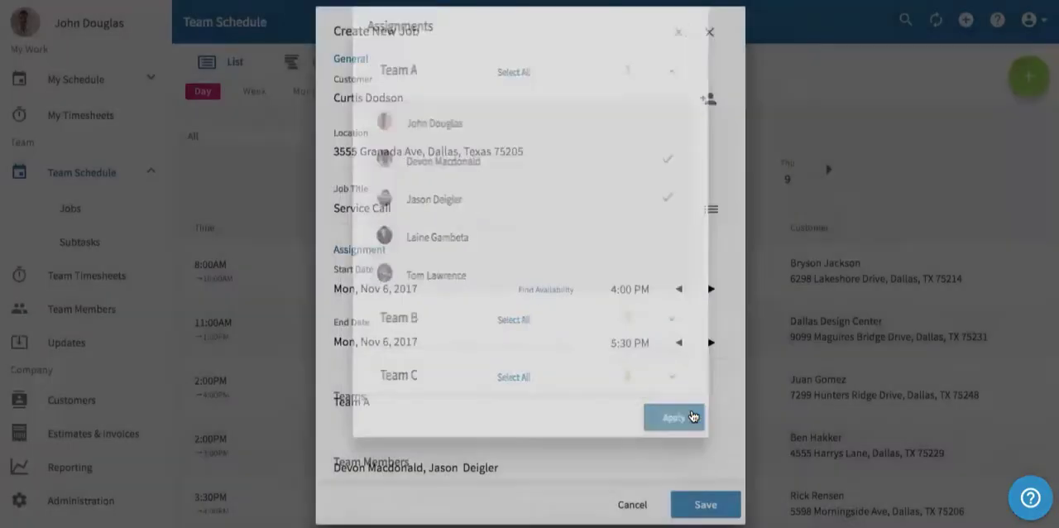
left_click(674, 416)
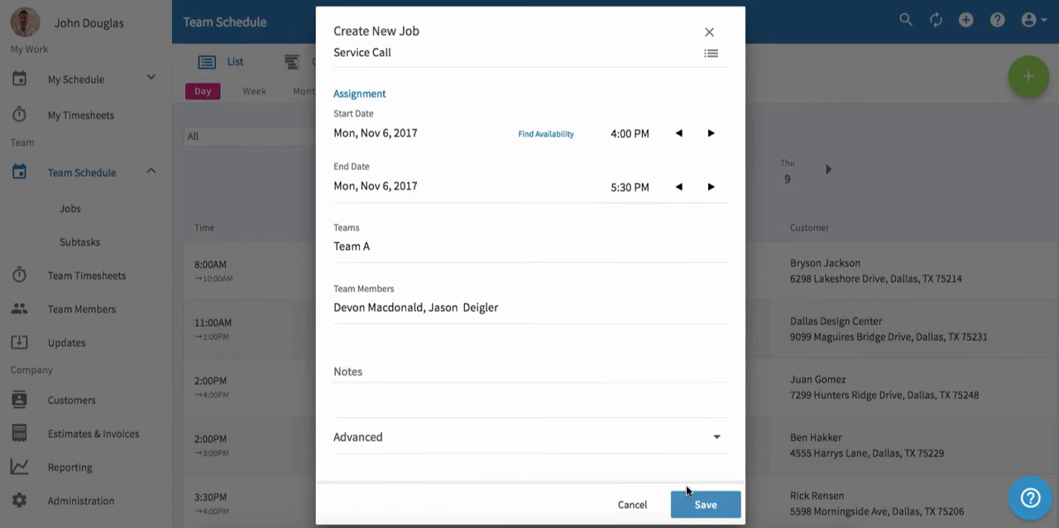
left_click(705, 504)
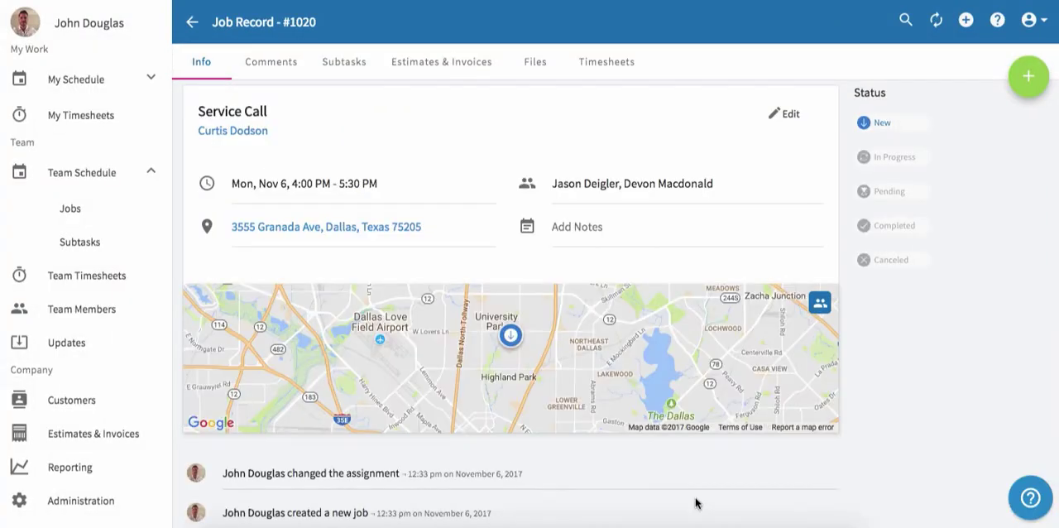
mouse_move(372, 93)
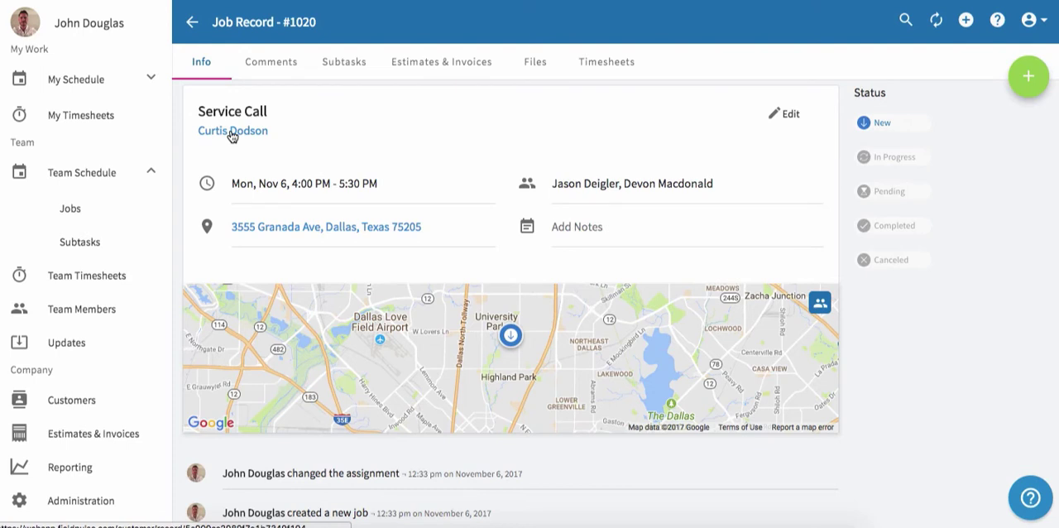
mouse_move(615, 183)
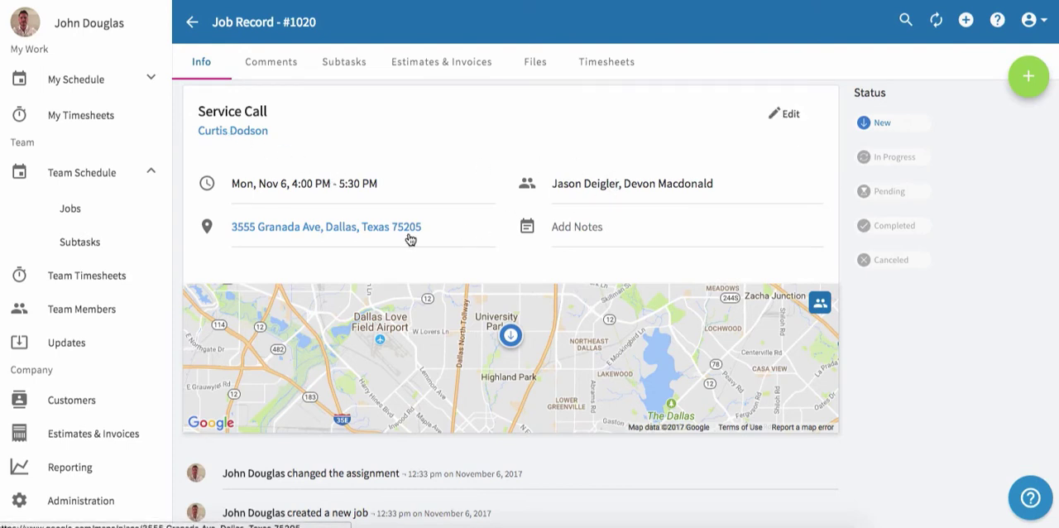
mouse_move(934, 97)
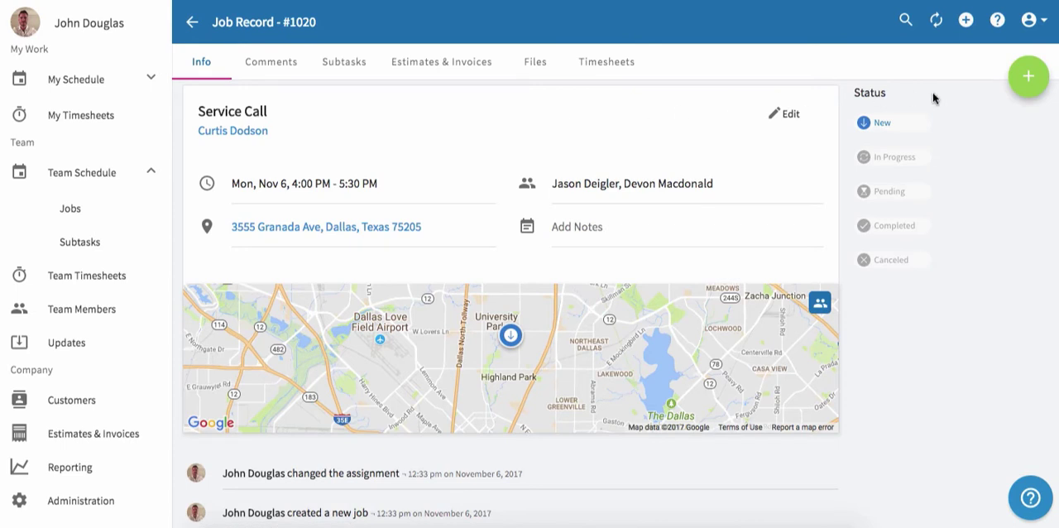
Step: Set job #1020 to In Progress and view its empty Estimates & Invoices tab
left_click(892, 156)
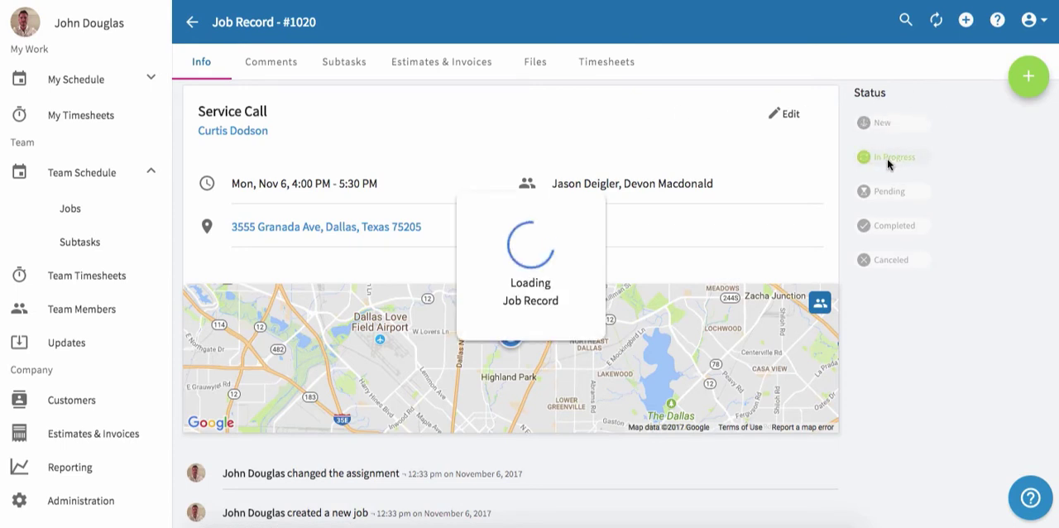
left_click(892, 156)
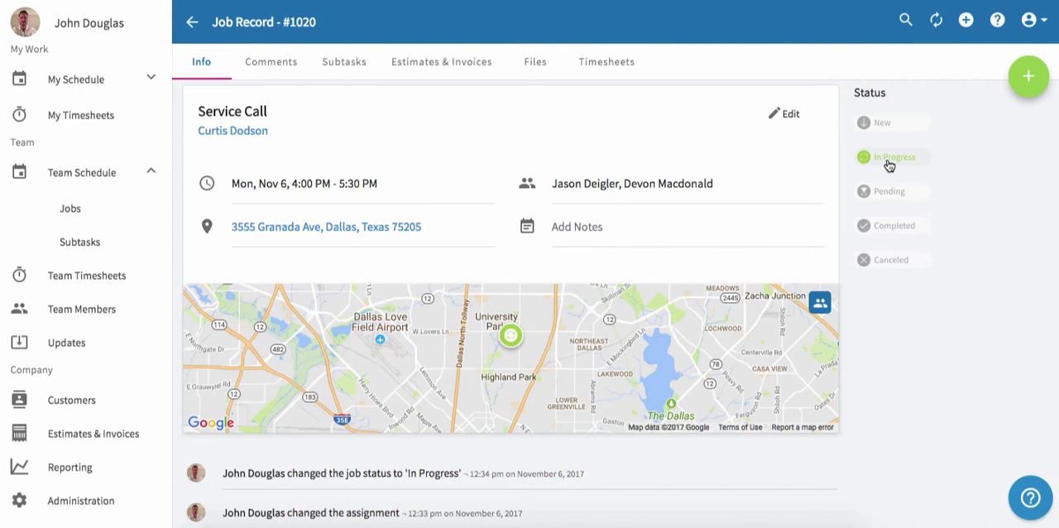
mouse_move(497, 164)
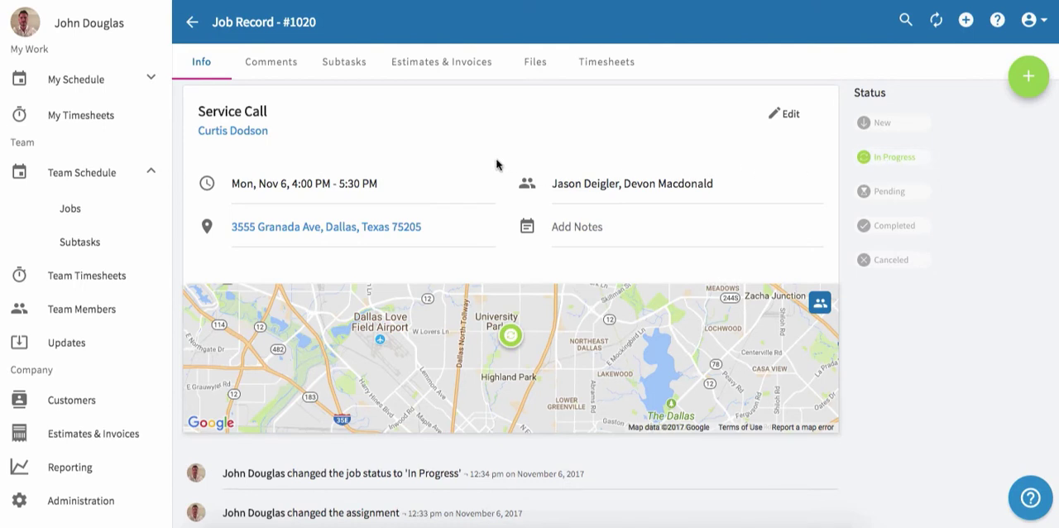
mouse_move(441, 81)
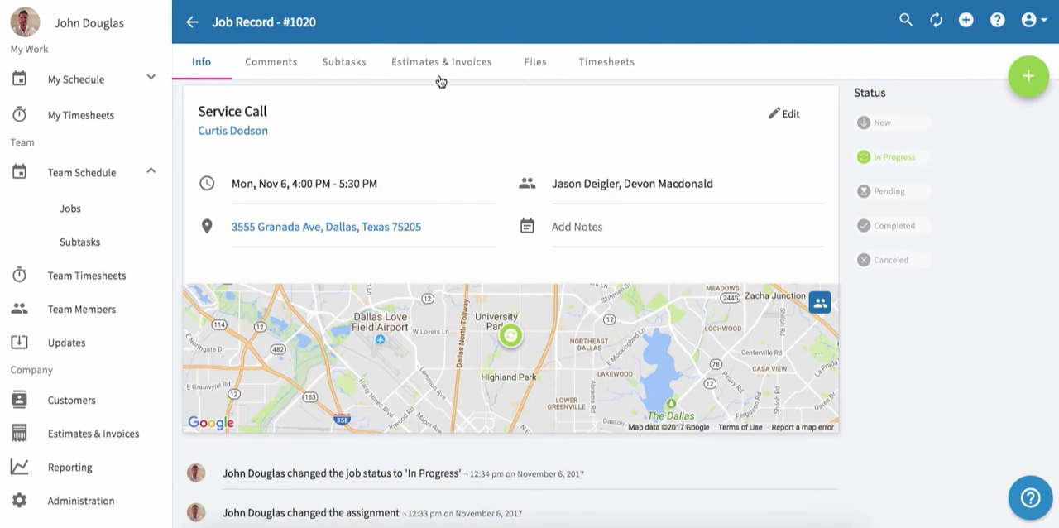
left_click(441, 61)
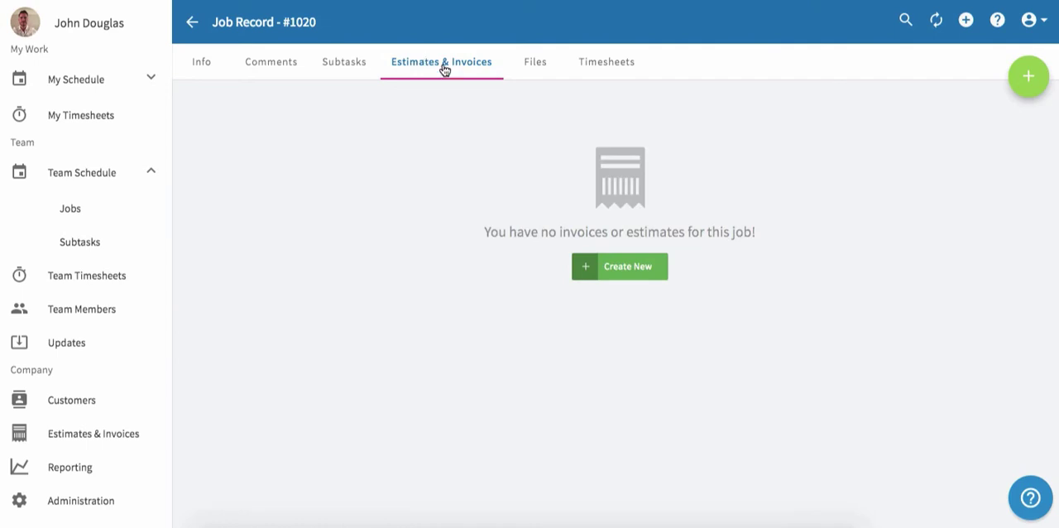
Step: Create a new estimate for the Service Call job
left_click(619, 266)
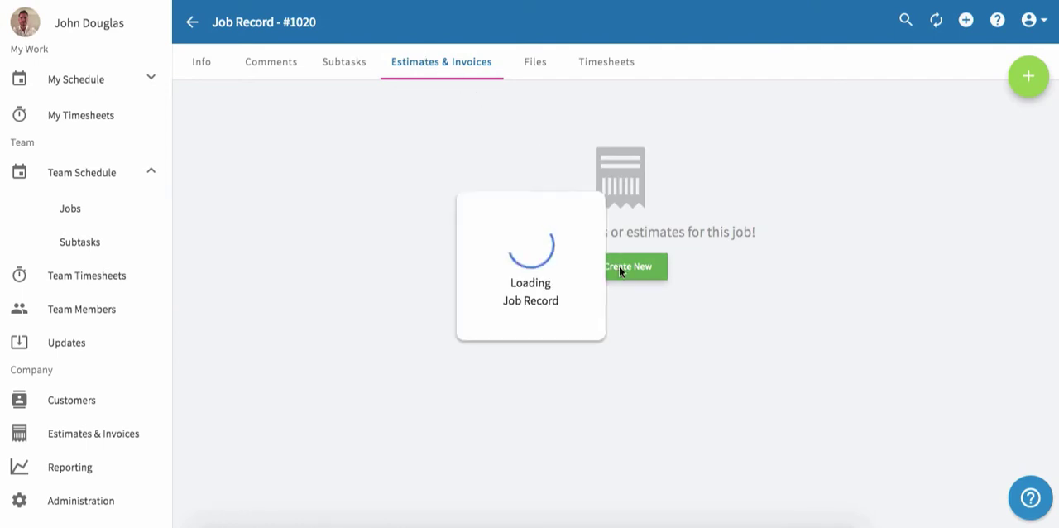
left_click(630, 266)
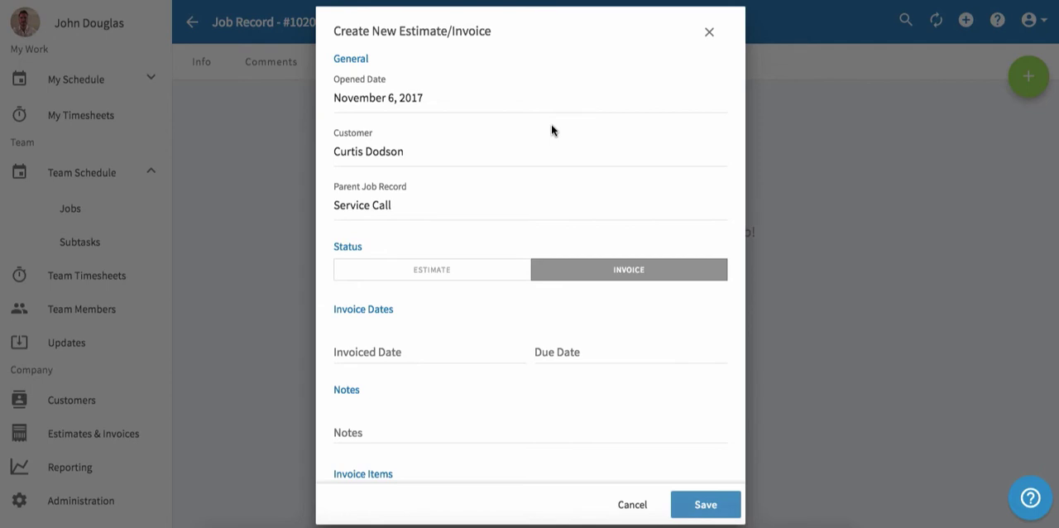
mouse_move(379, 162)
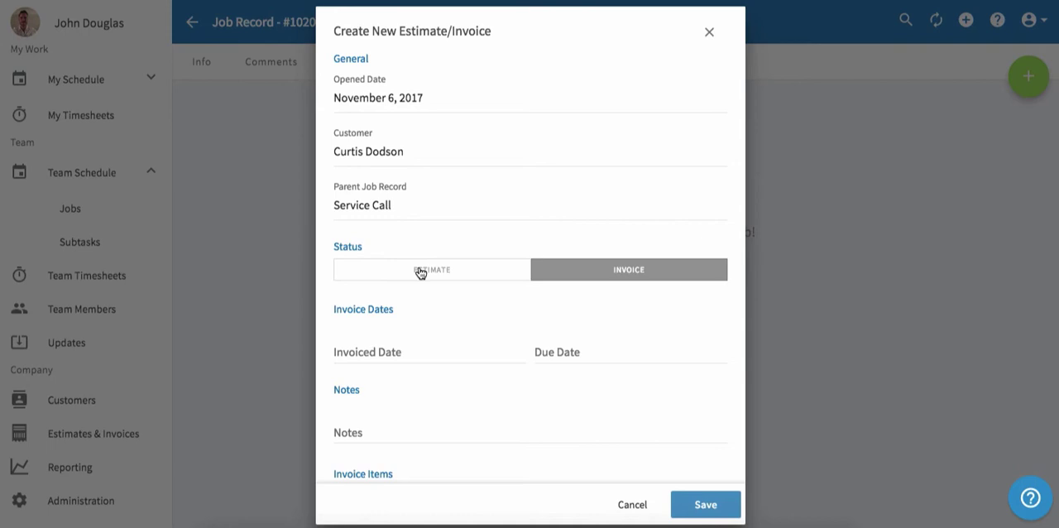
left_click(431, 269)
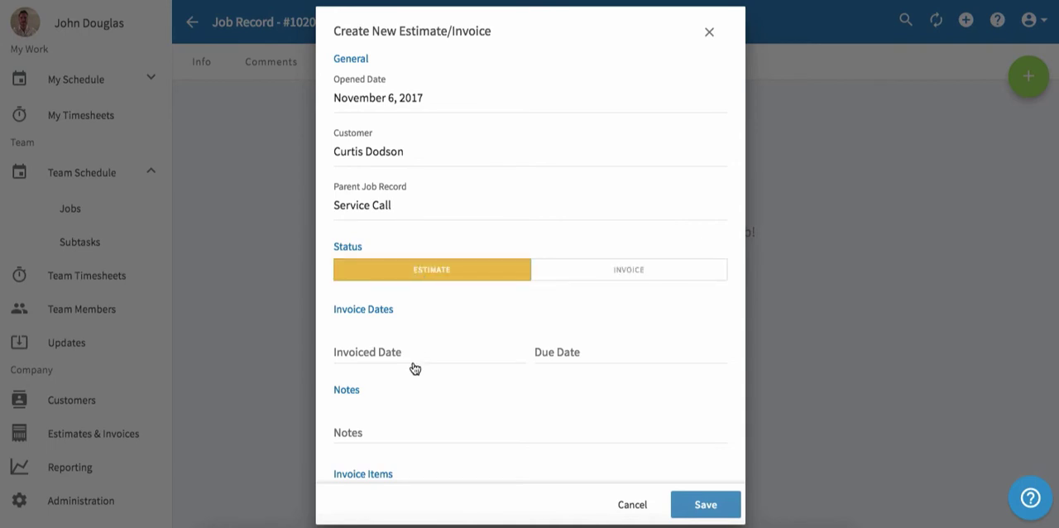
scroll("down", 3)
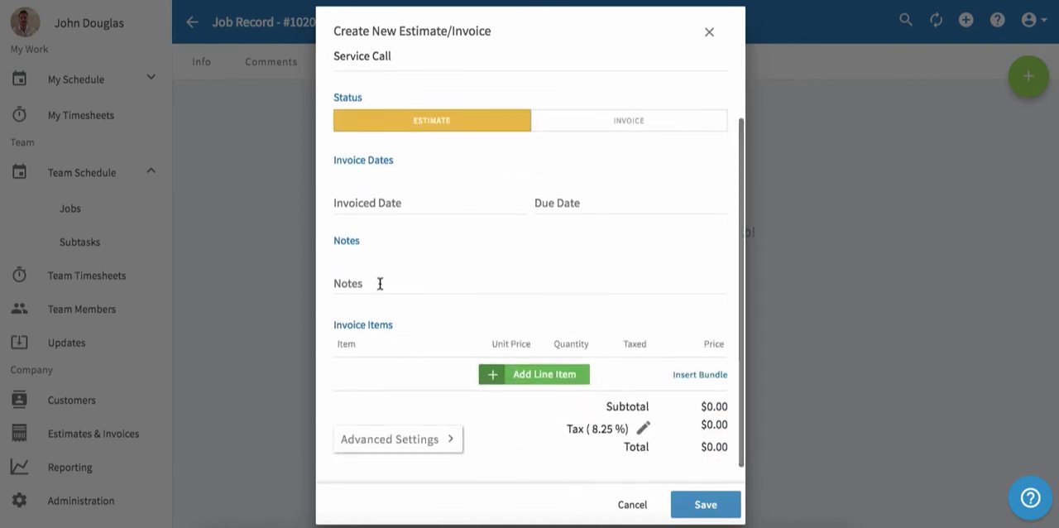
mouse_move(451, 370)
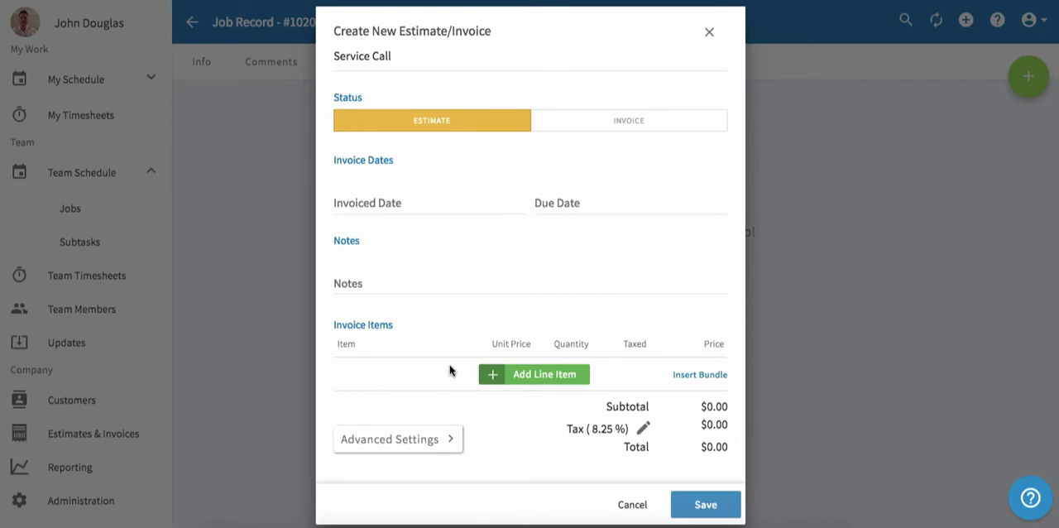
mouse_move(543, 381)
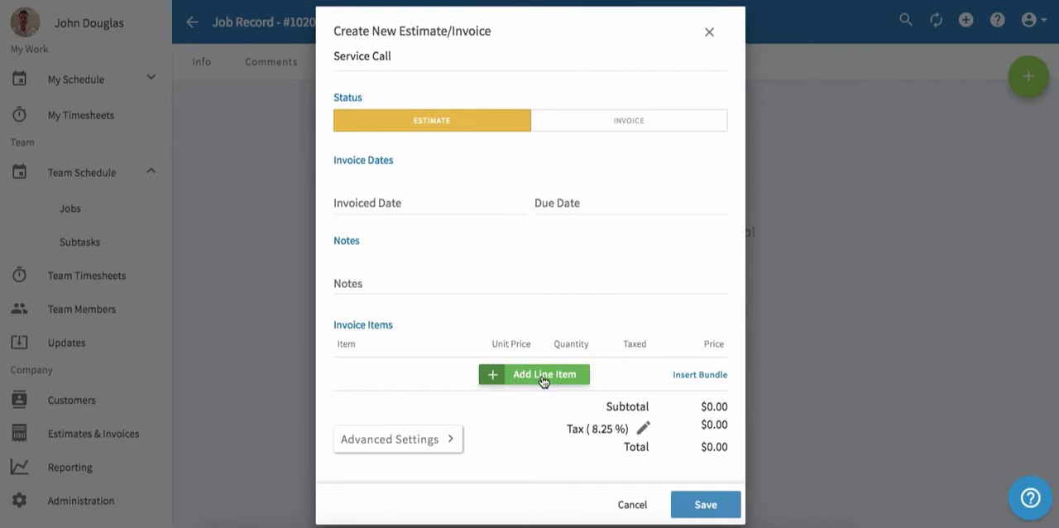
Step: Add a $75.00 Service Call Fee line item and save the estimate
left_click(534, 375)
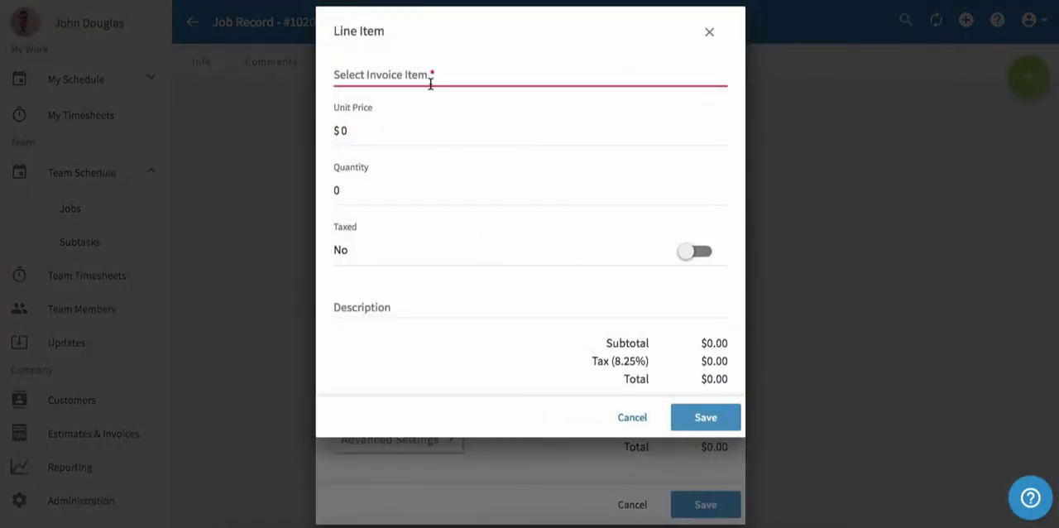
left_click(530, 74)
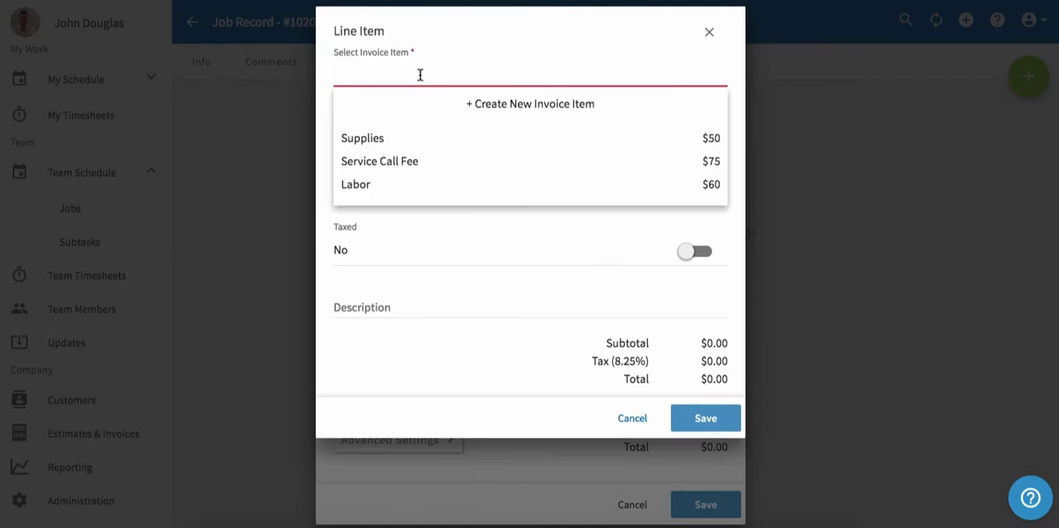
mouse_move(417, 156)
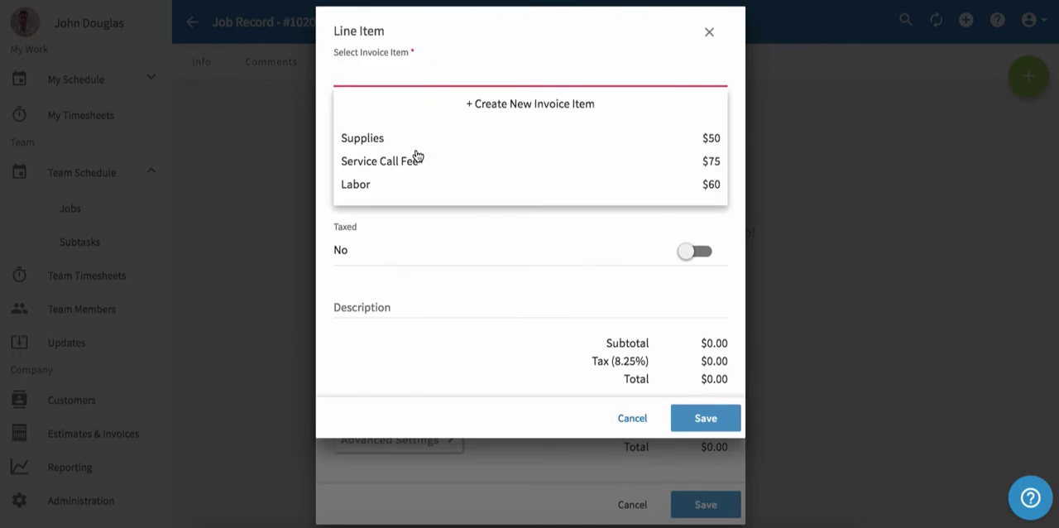
left_click(380, 160)
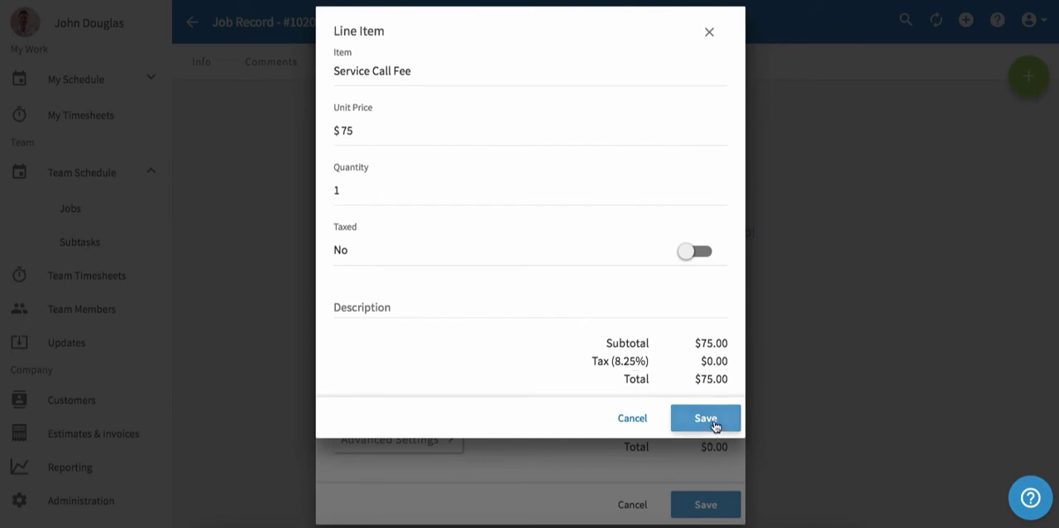
left_click(705, 417)
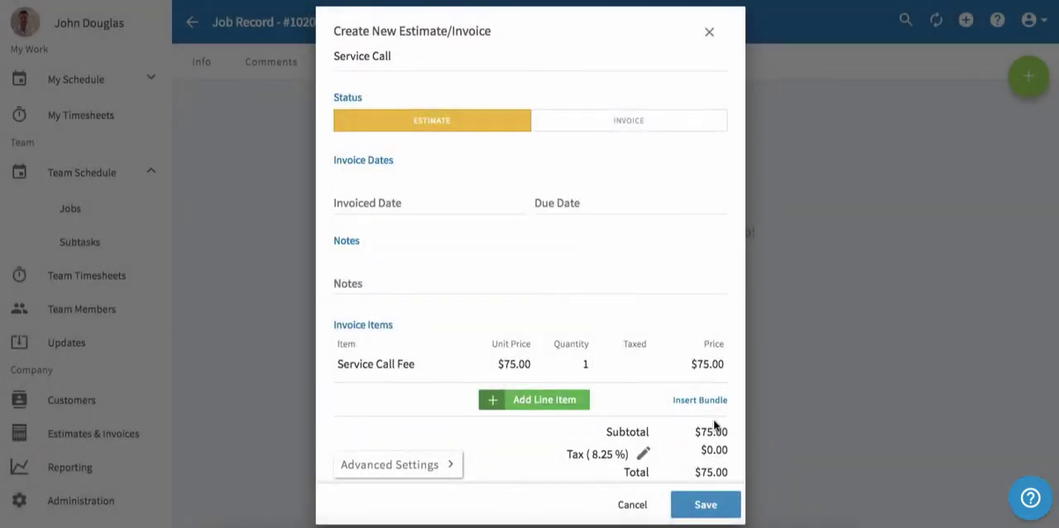
left_click(705, 504)
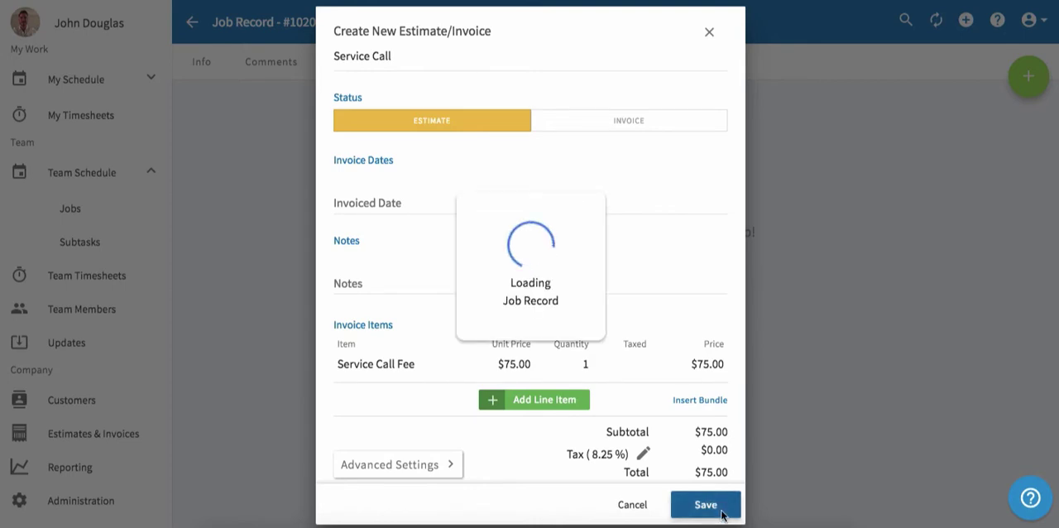
left_click(705, 505)
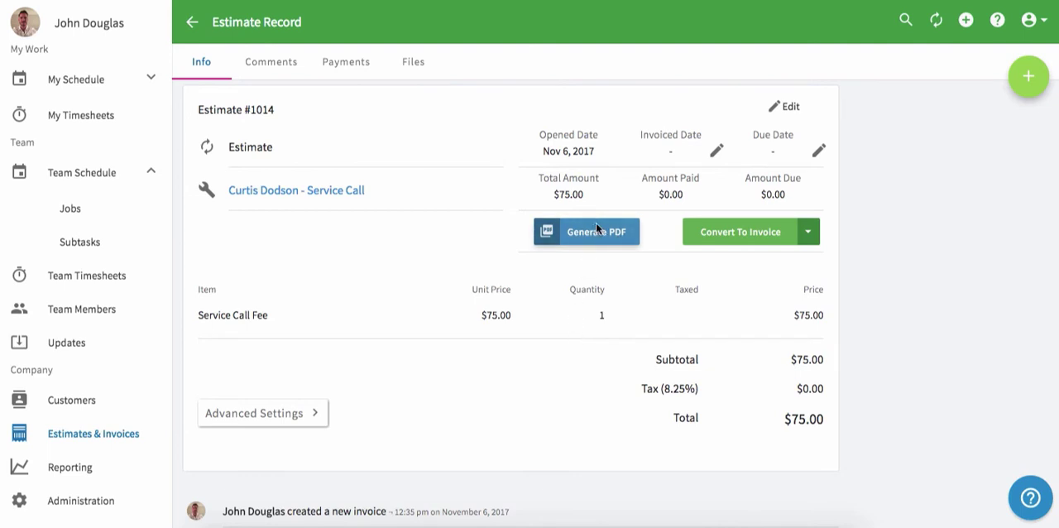
left_click(586, 231)
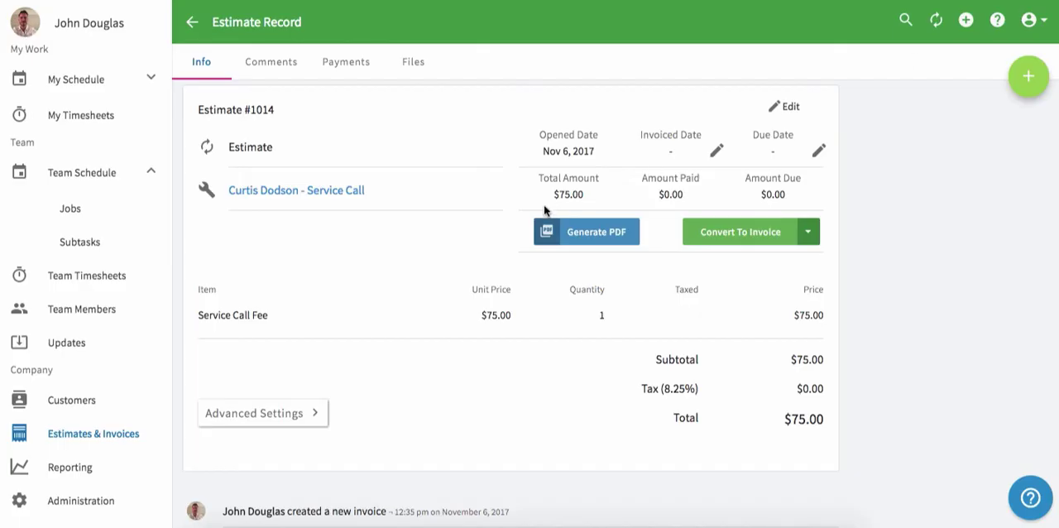
mouse_move(511, 256)
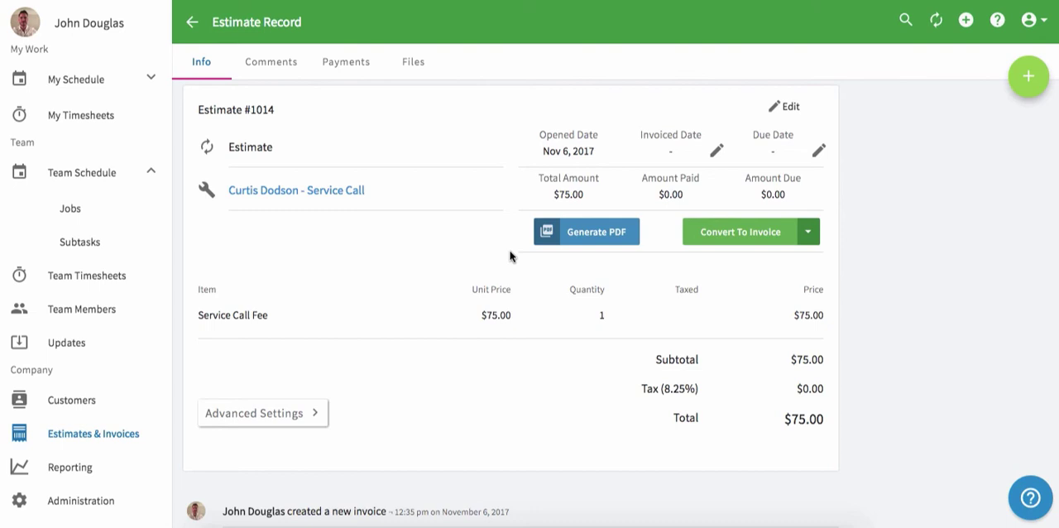
mouse_move(737, 252)
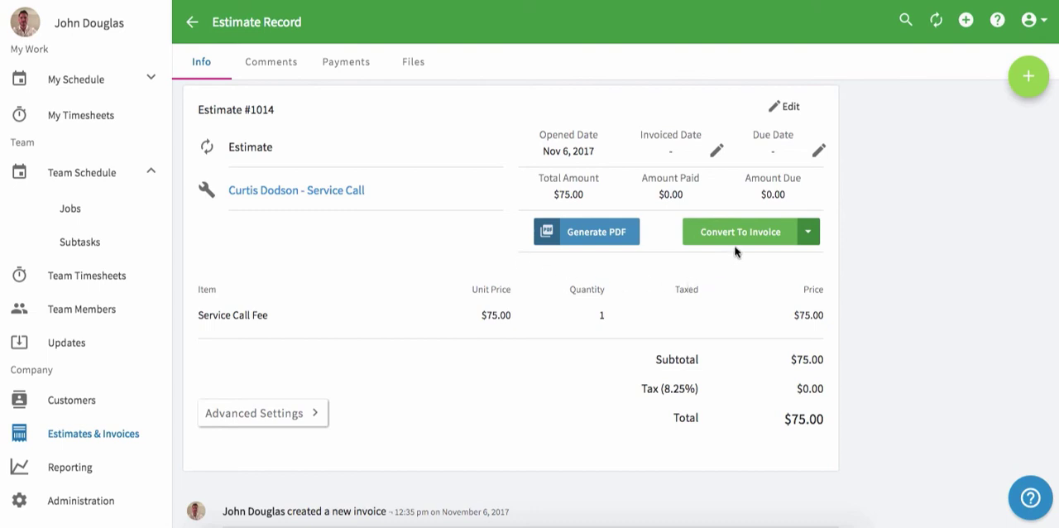
Step: Issue invoice #1014 and record a $75.00 cash payment, leaving $0.00 due
left_click(740, 230)
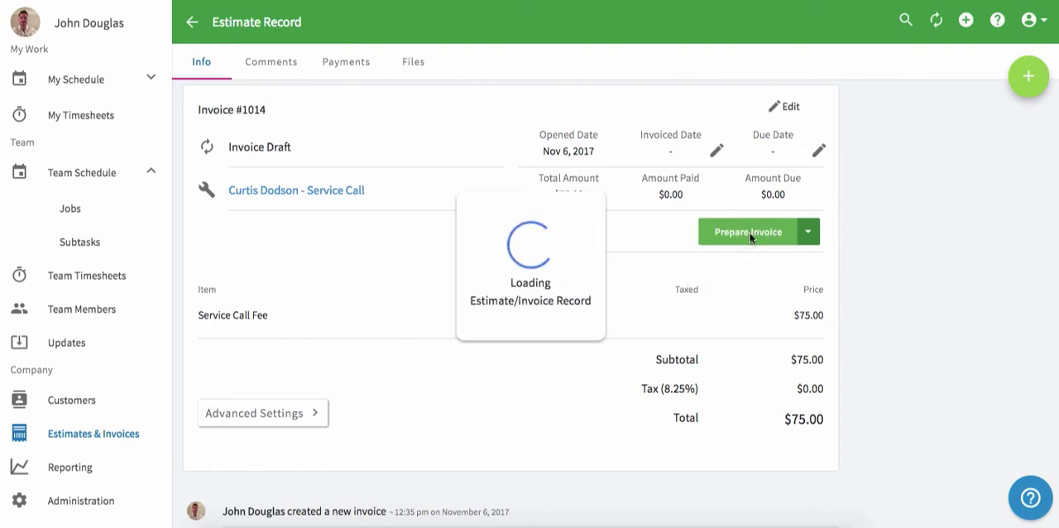
left_click(747, 232)
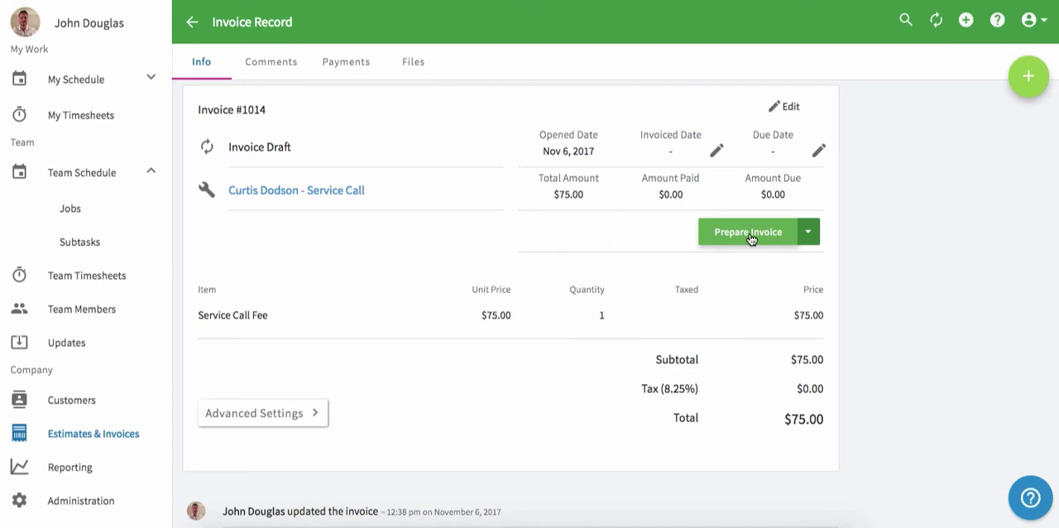
left_click(748, 231)
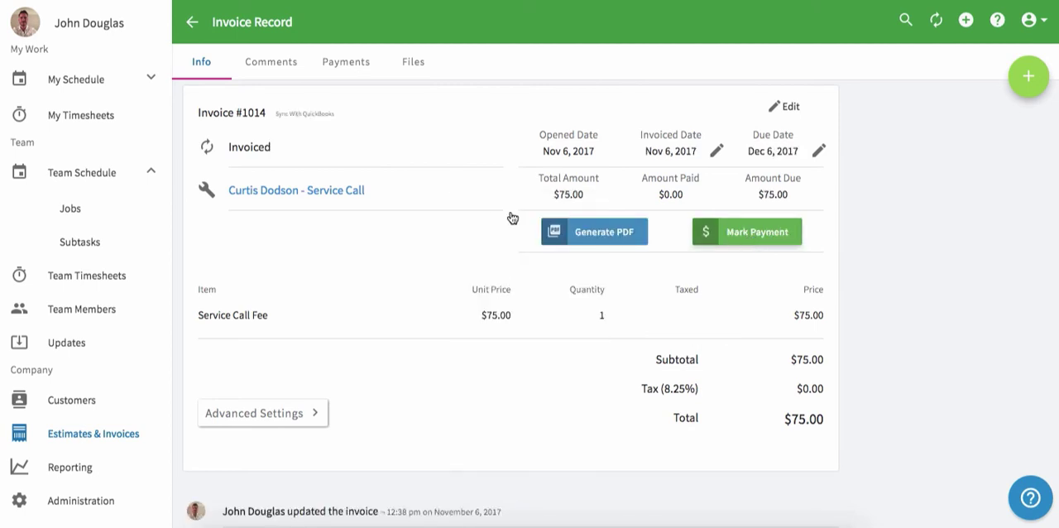
mouse_move(487, 204)
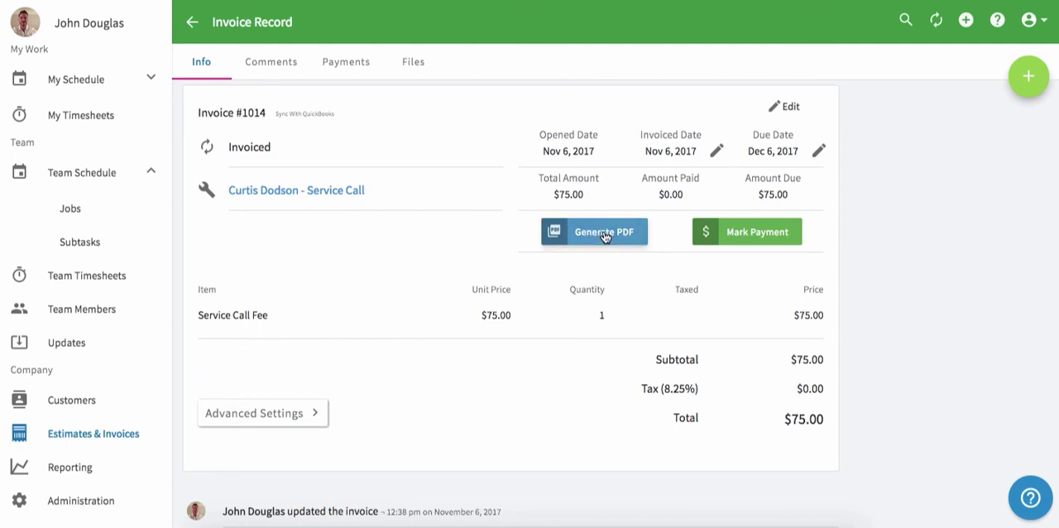
mouse_move(598, 235)
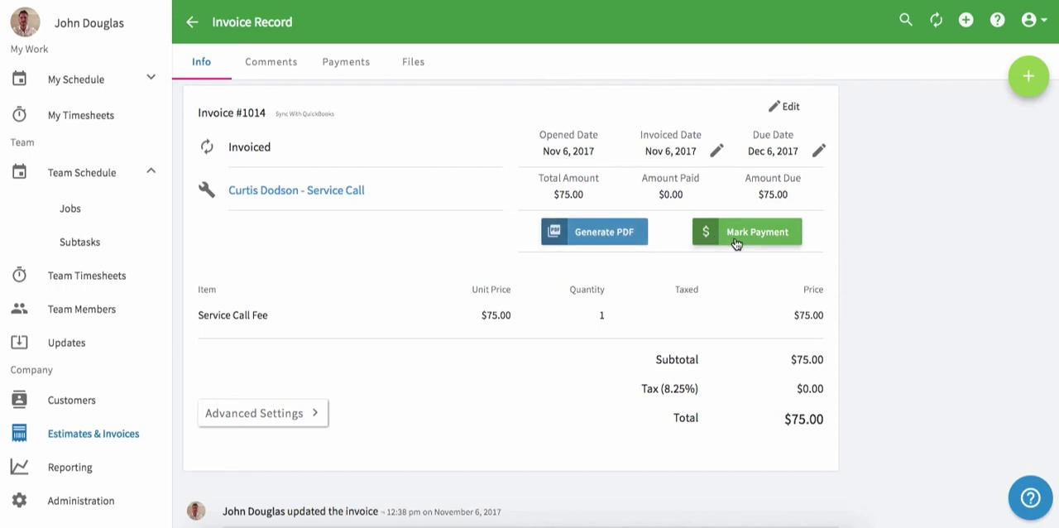
left_click(745, 231)
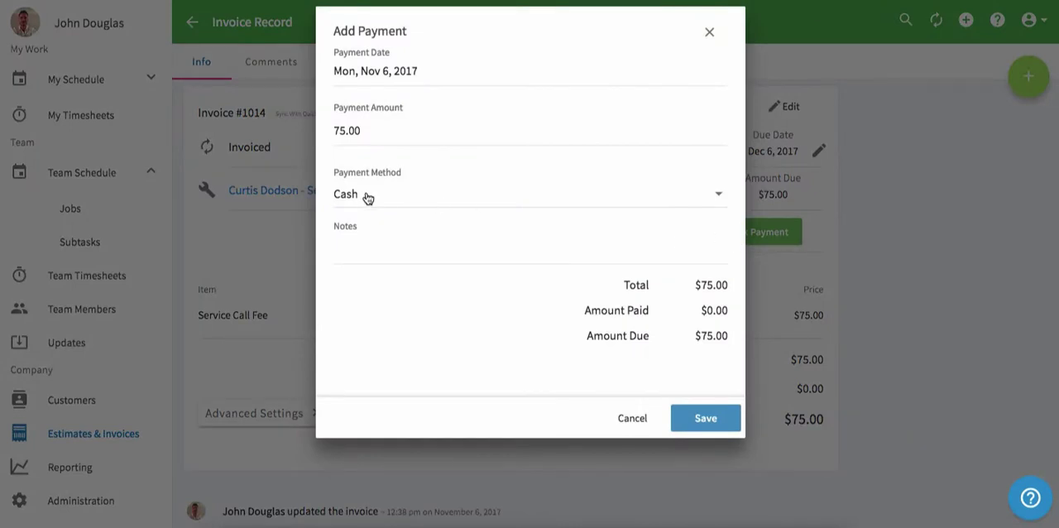
mouse_move(405, 160)
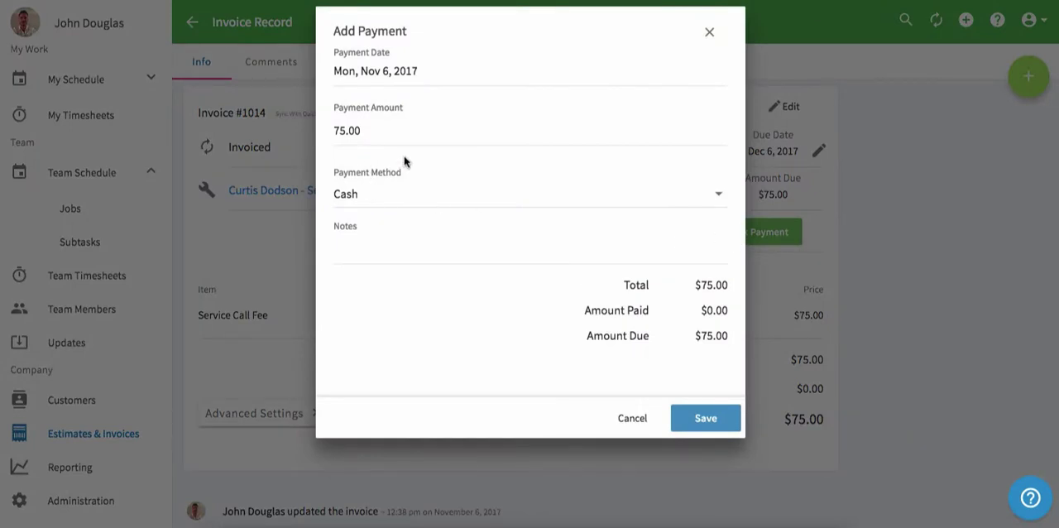
left_click(704, 417)
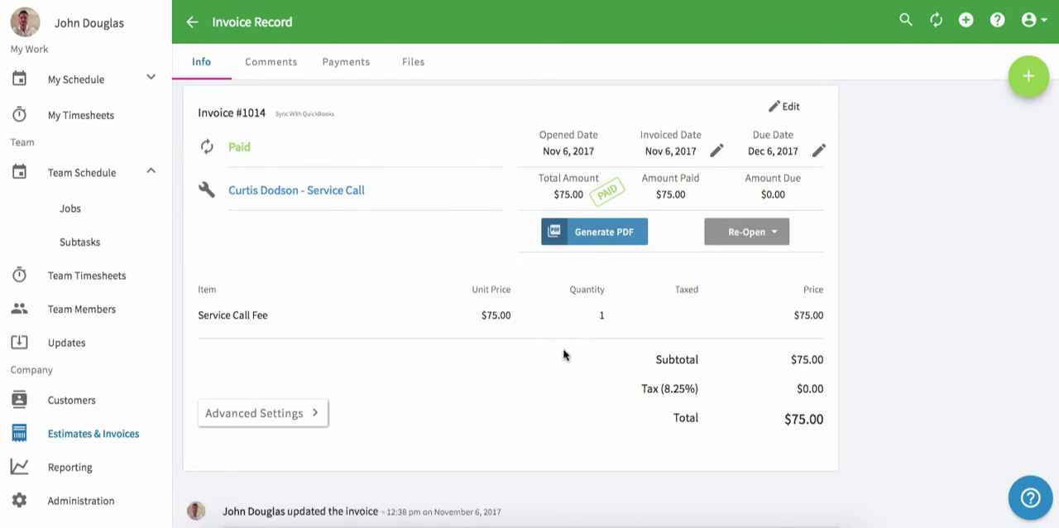
mouse_move(214, 45)
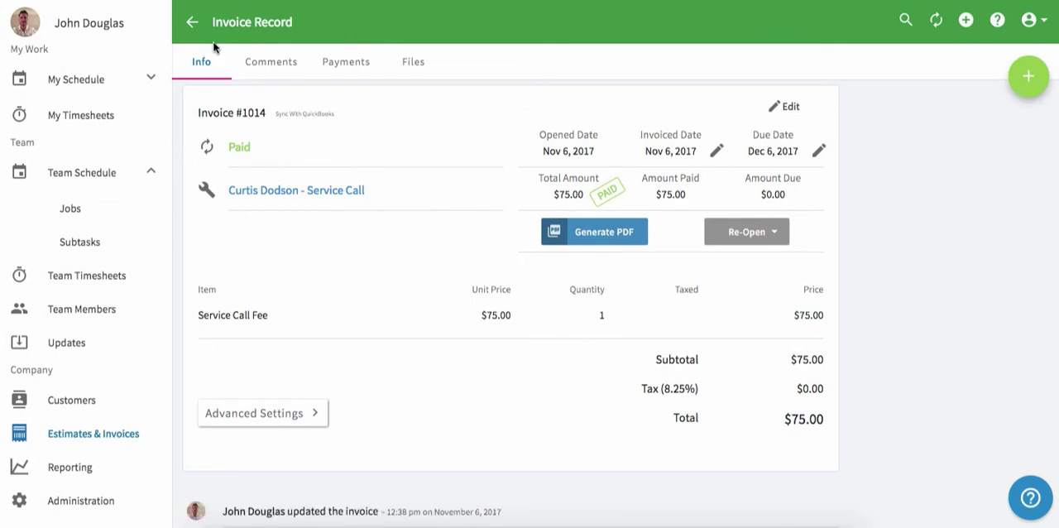
Step: Return to job #1020's Info tab and change its status to Completed
left_click(191, 21)
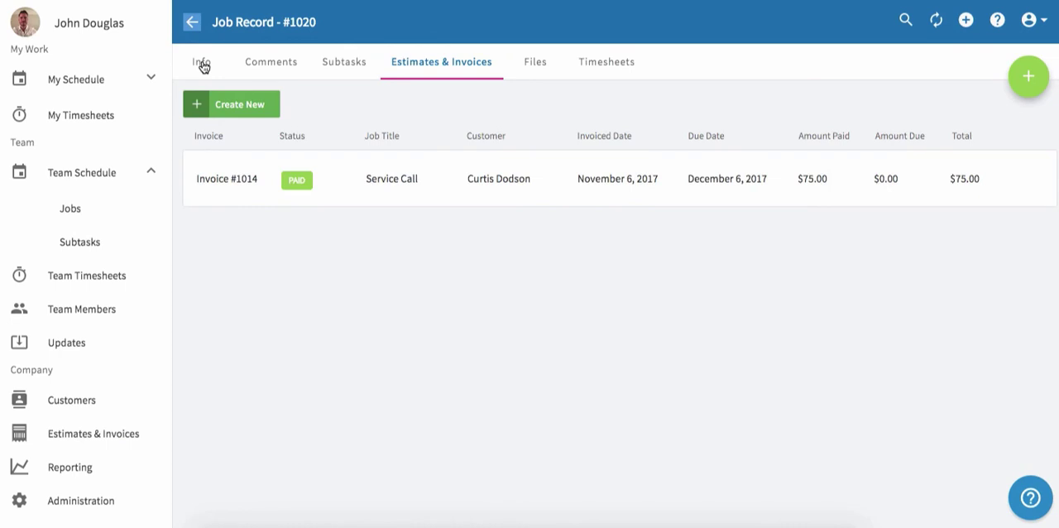
left_click(201, 61)
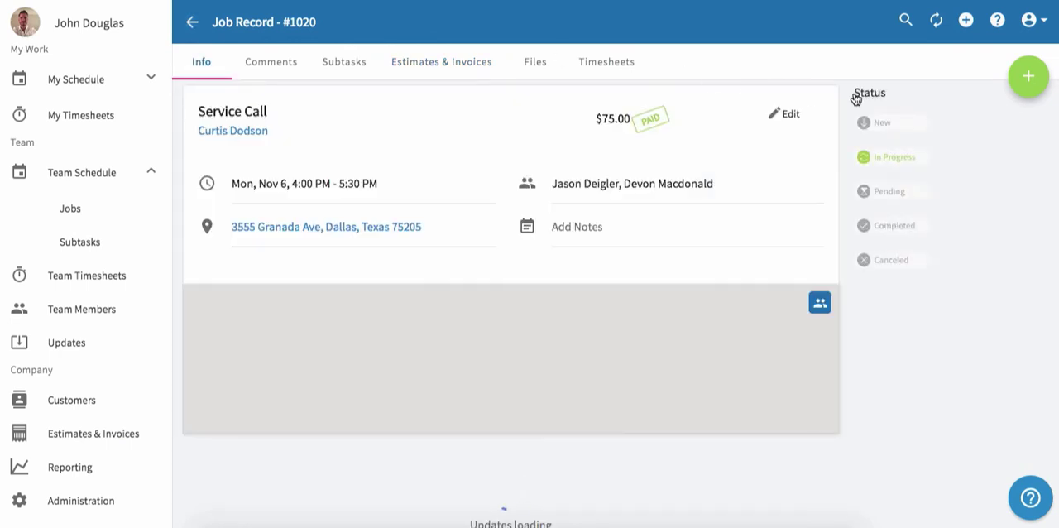
left_click(890, 225)
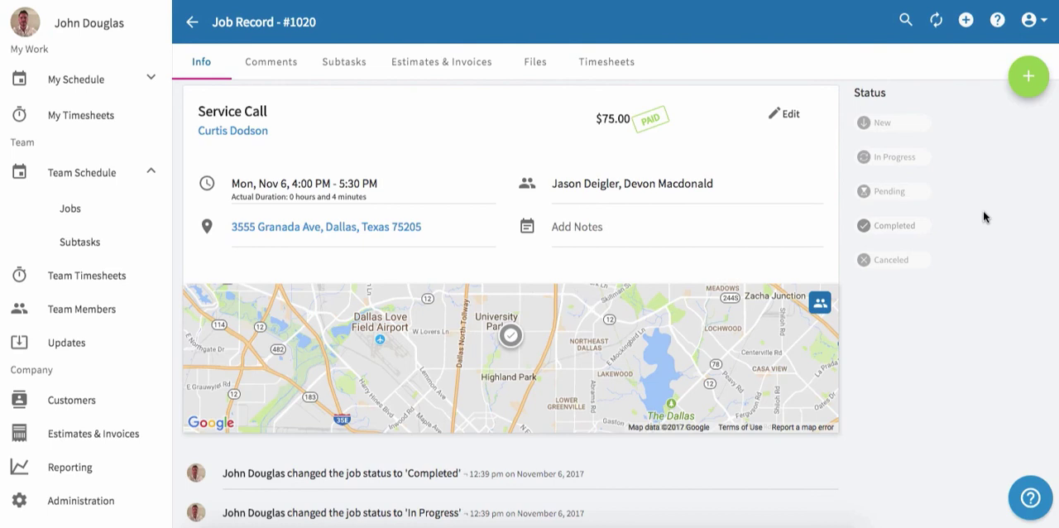
mouse_move(915, 381)
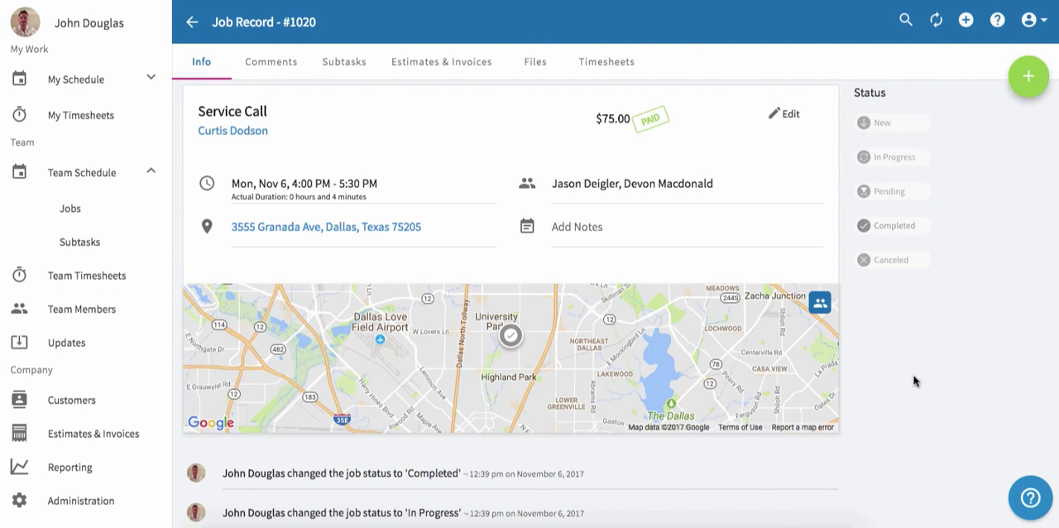
mouse_move(113, 345)
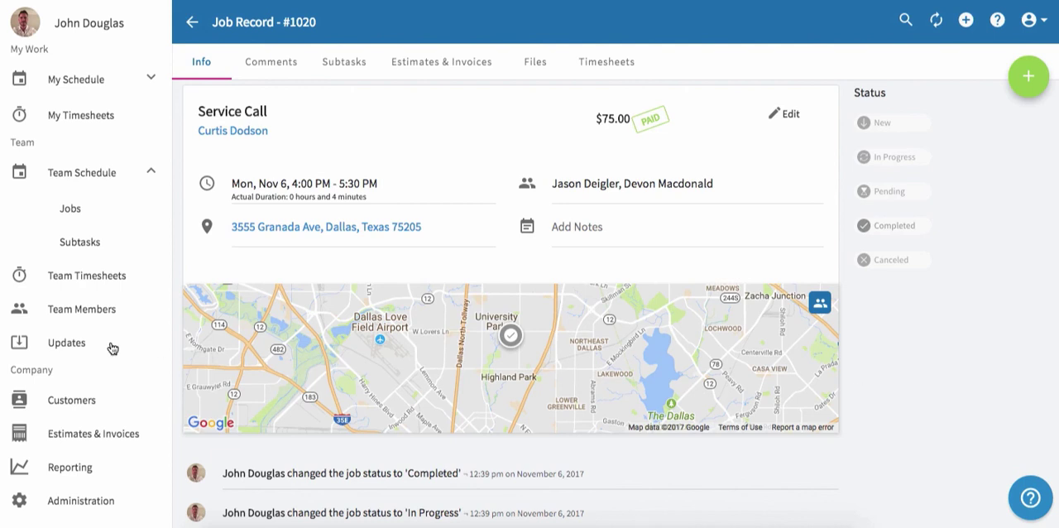
left_click(81, 309)
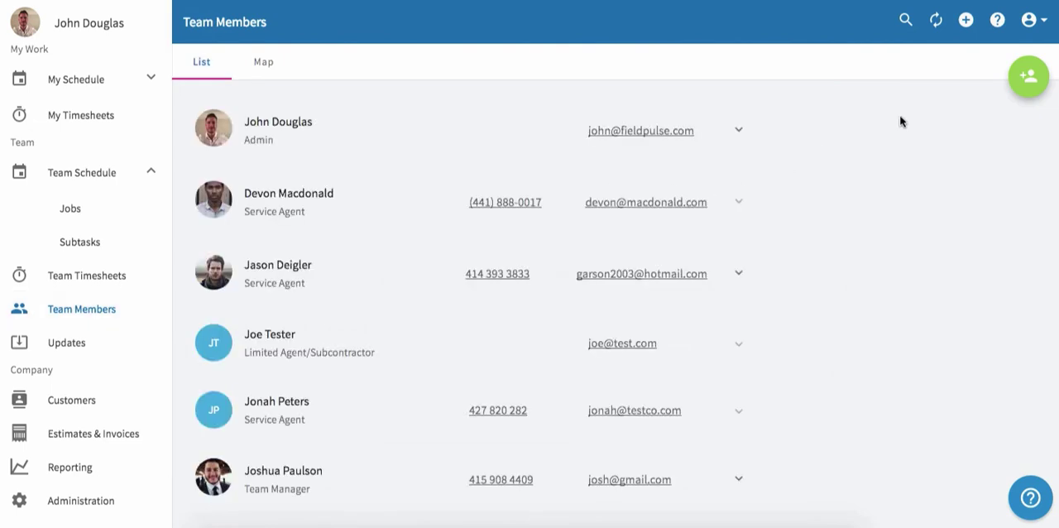
left_click(1029, 76)
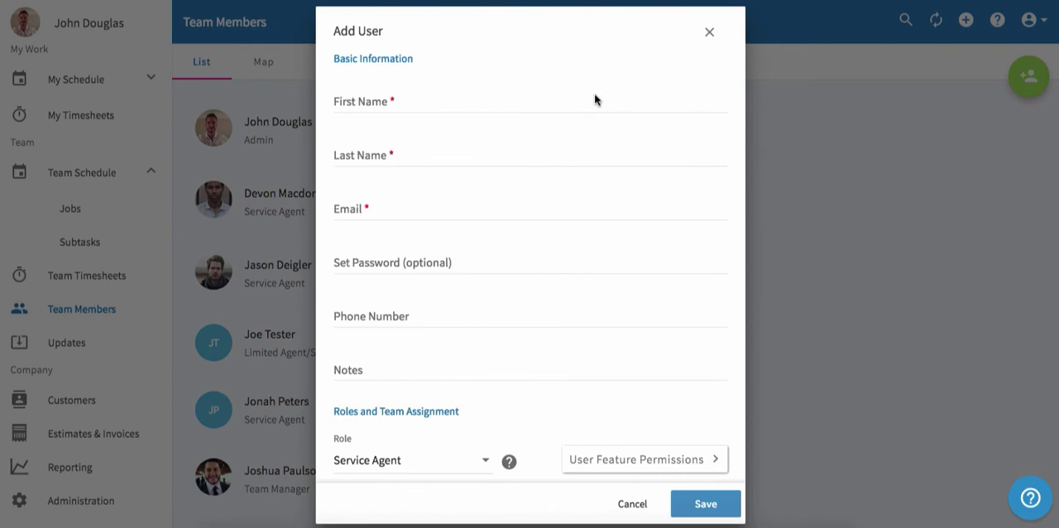
mouse_move(542, 258)
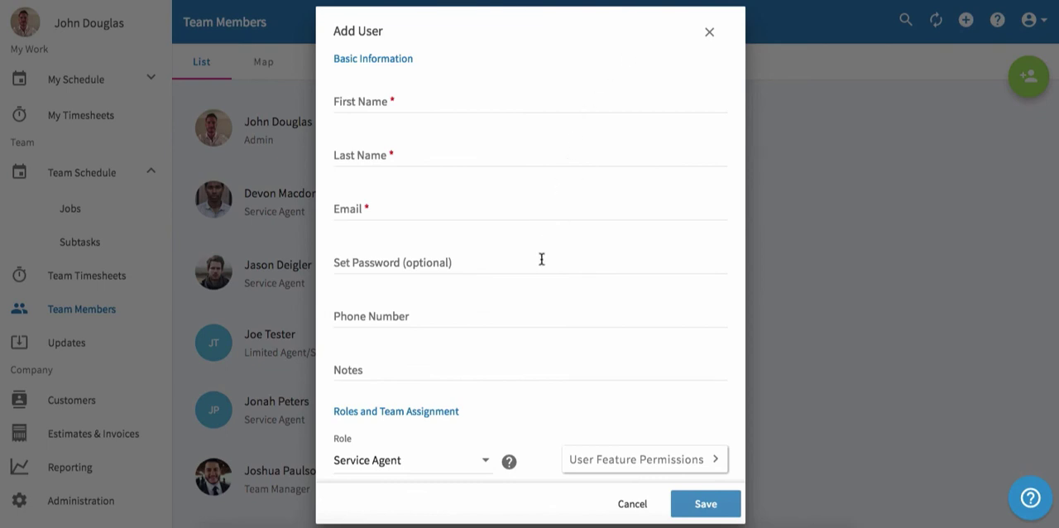
type("Sedlak")
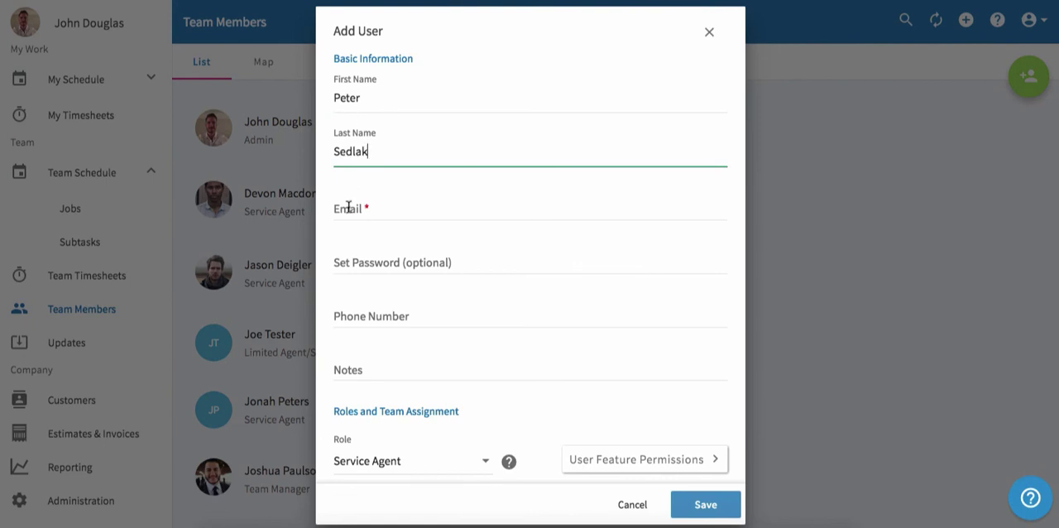
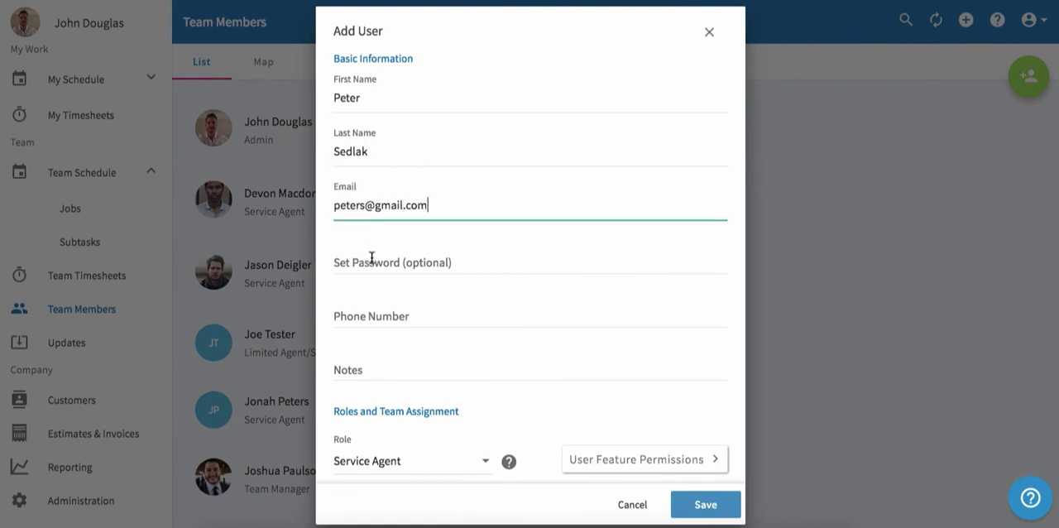
type("414 3")
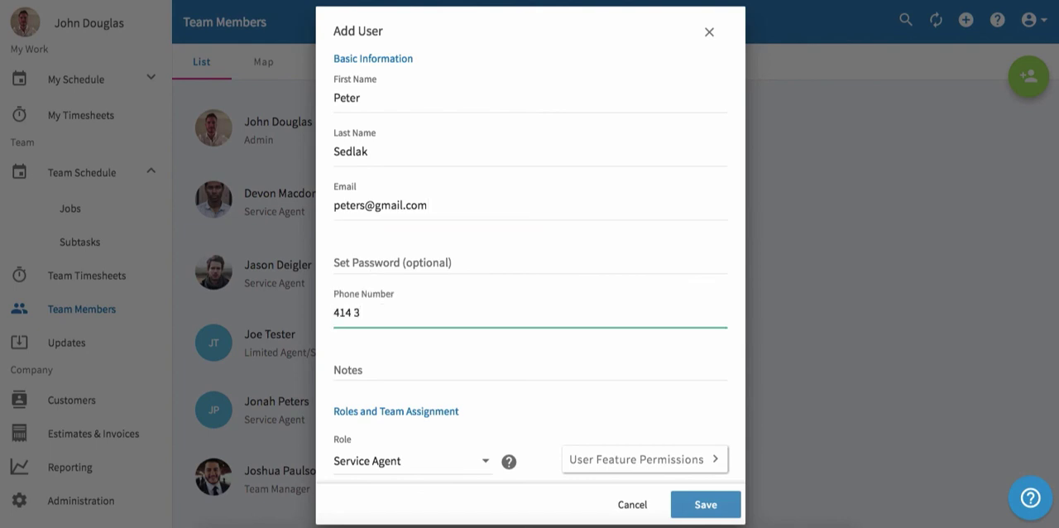
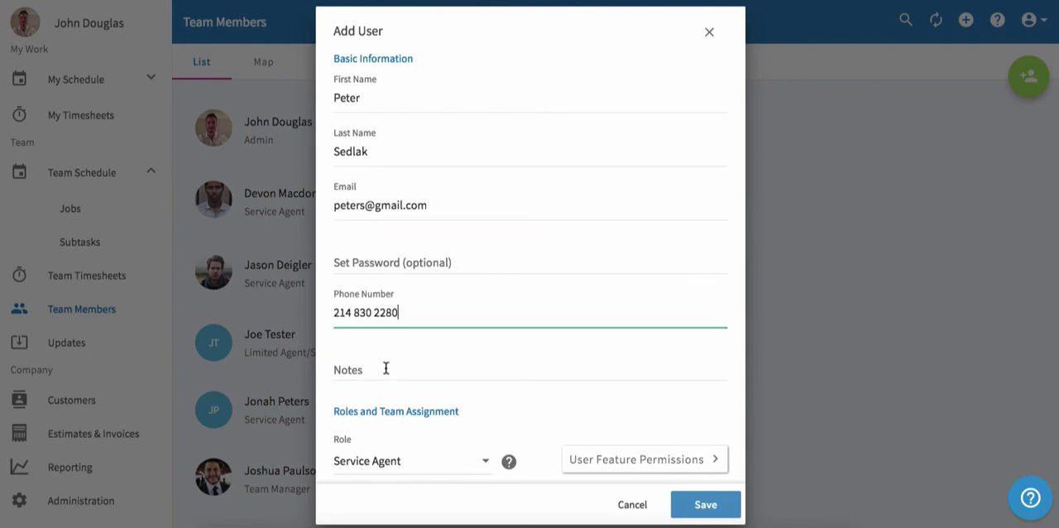
scroll("down", 3)
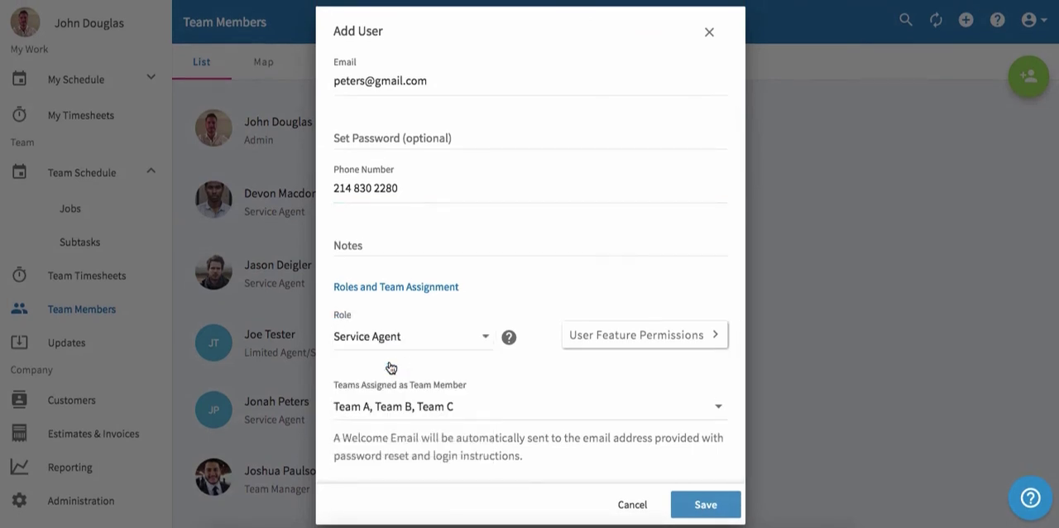
mouse_move(480, 413)
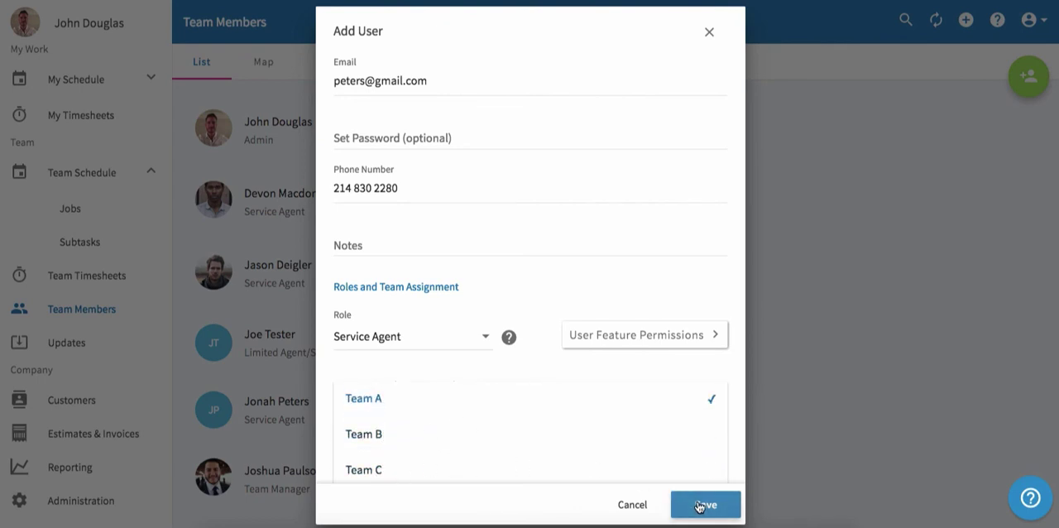
left_click(706, 504)
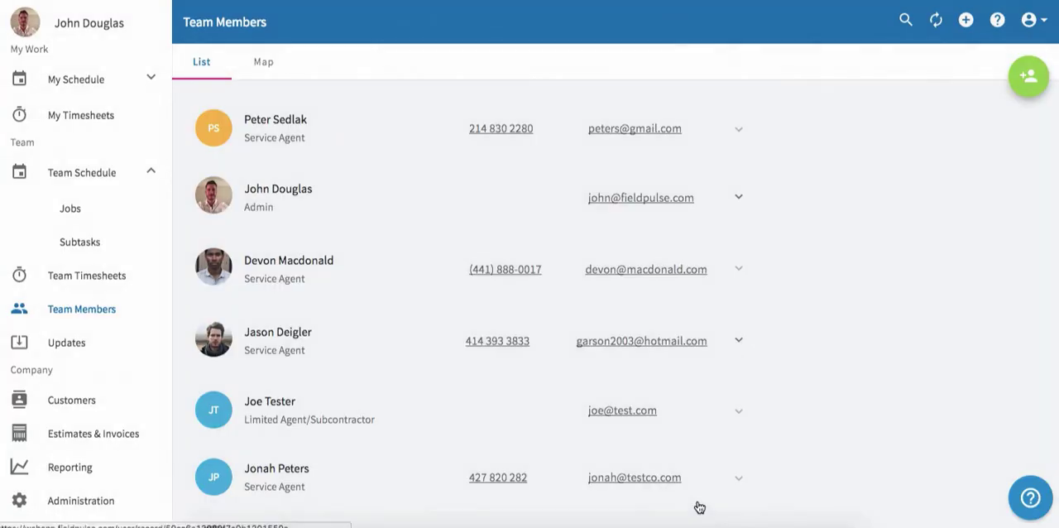